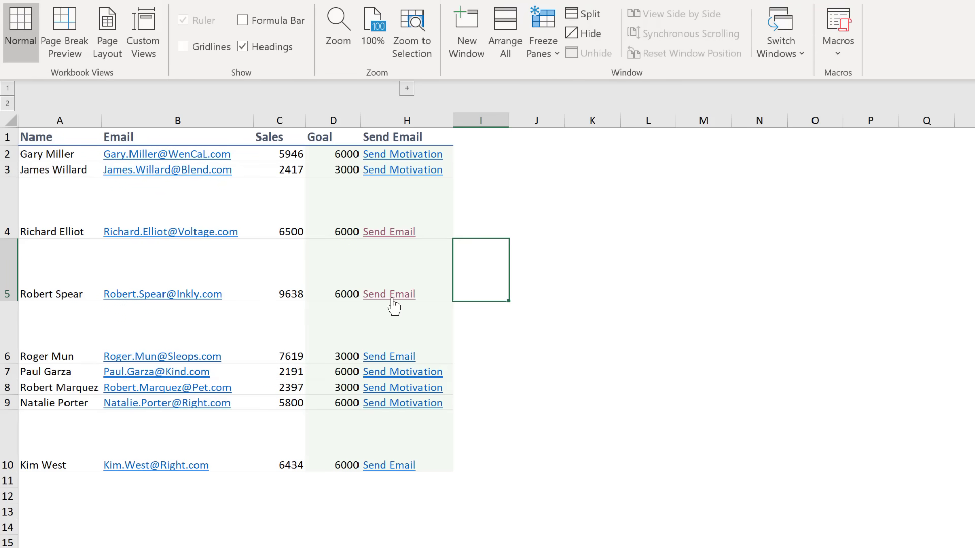
click(389, 295)
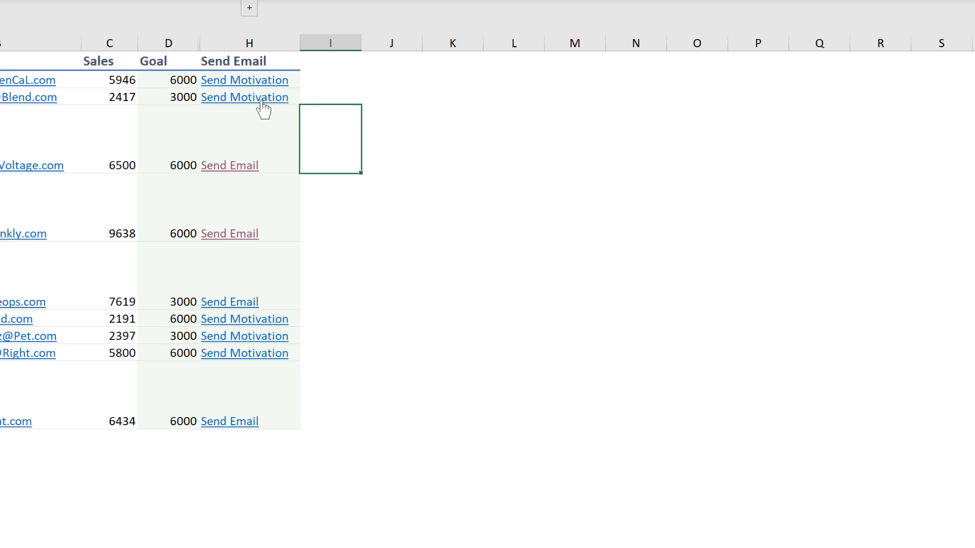
click(244, 97)
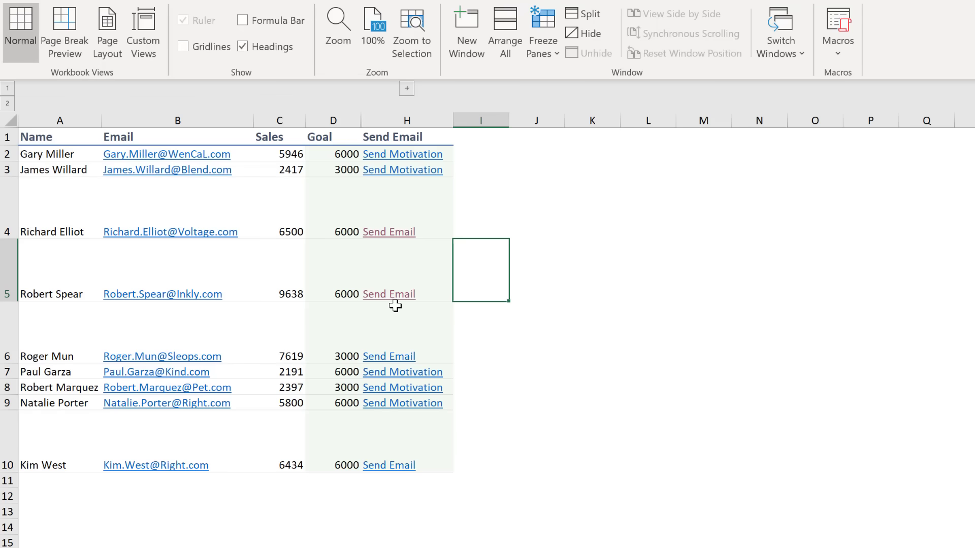
click(389, 294)
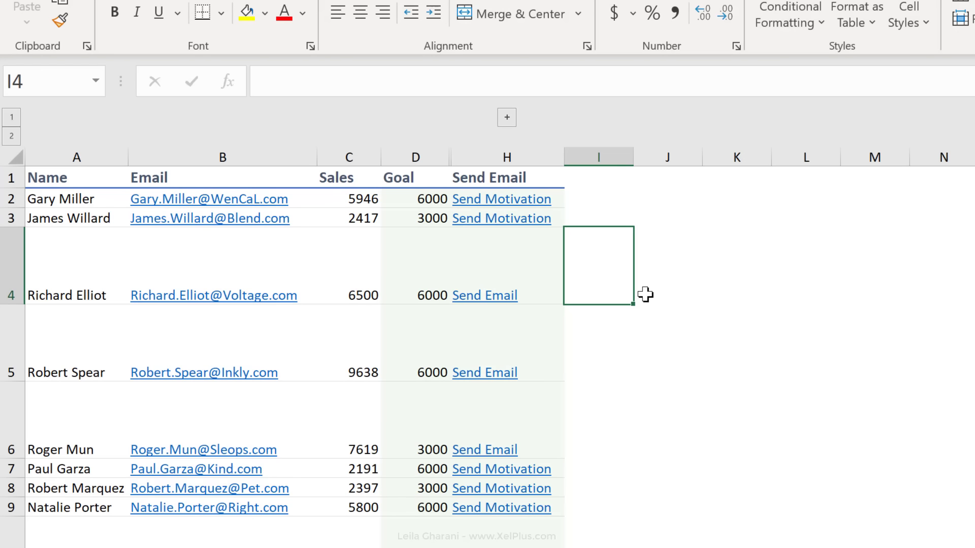
mouse_move(645, 303)
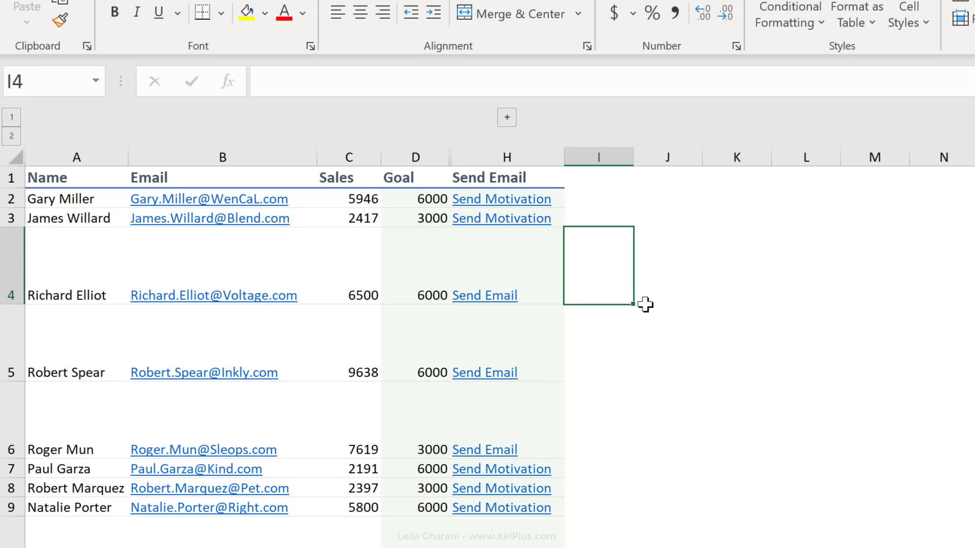
mouse_move(624, 279)
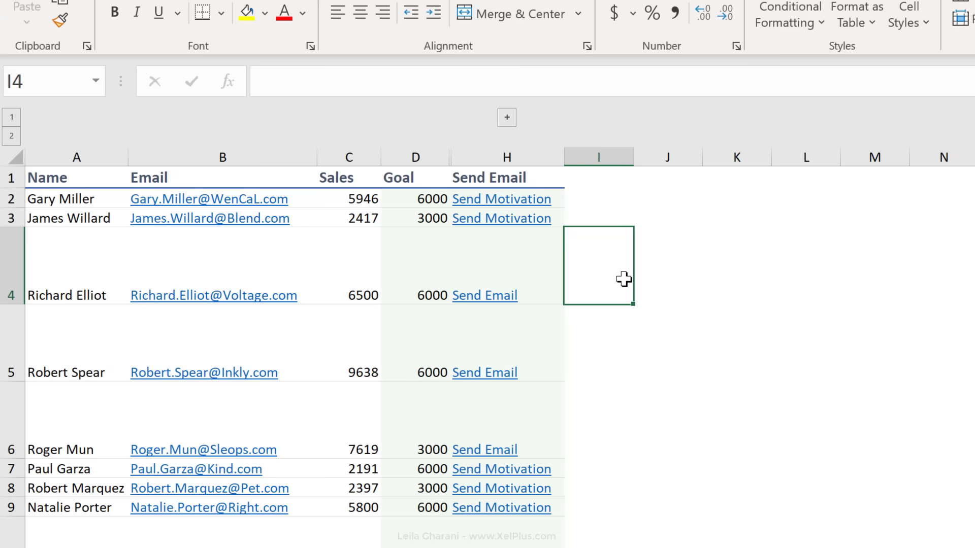
click(60, 198)
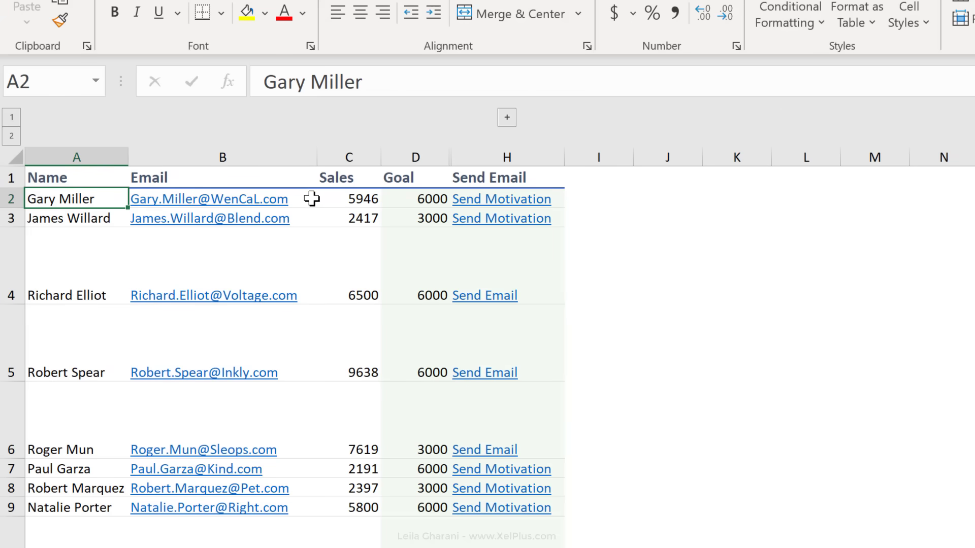
click(348, 198)
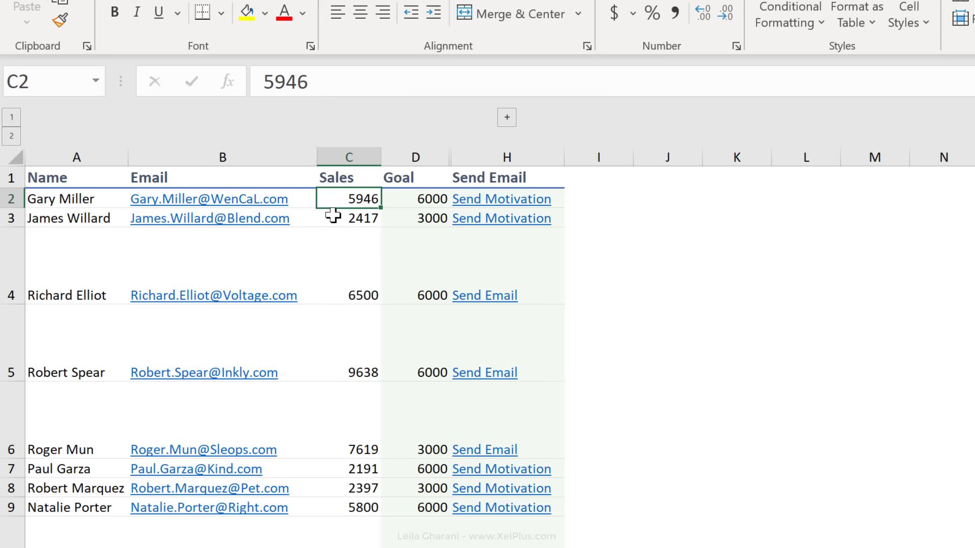
click(415, 199)
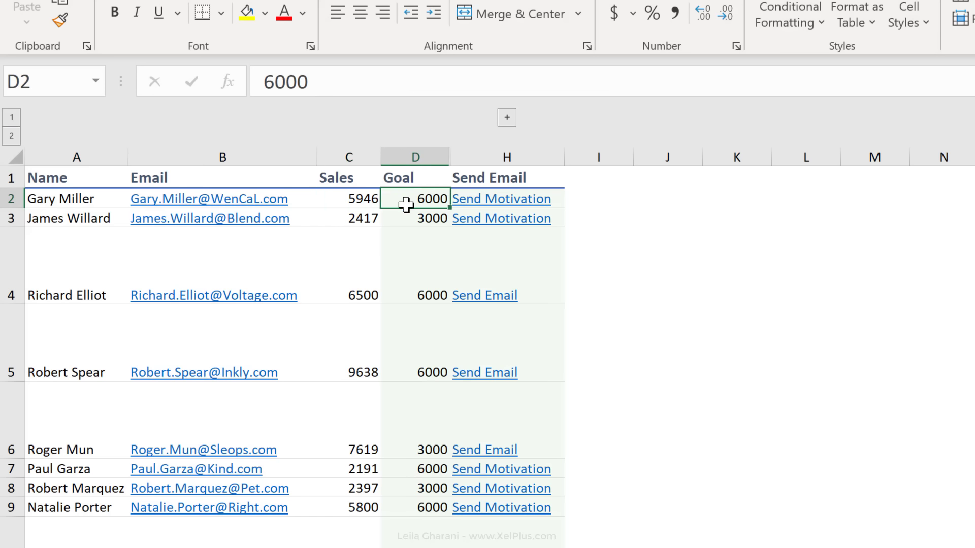
mouse_move(393, 214)
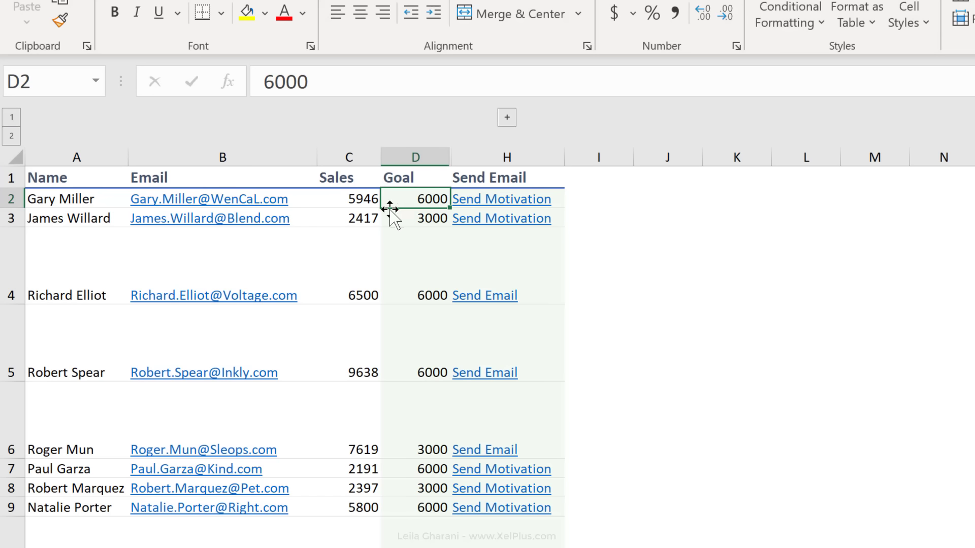
mouse_move(568, 199)
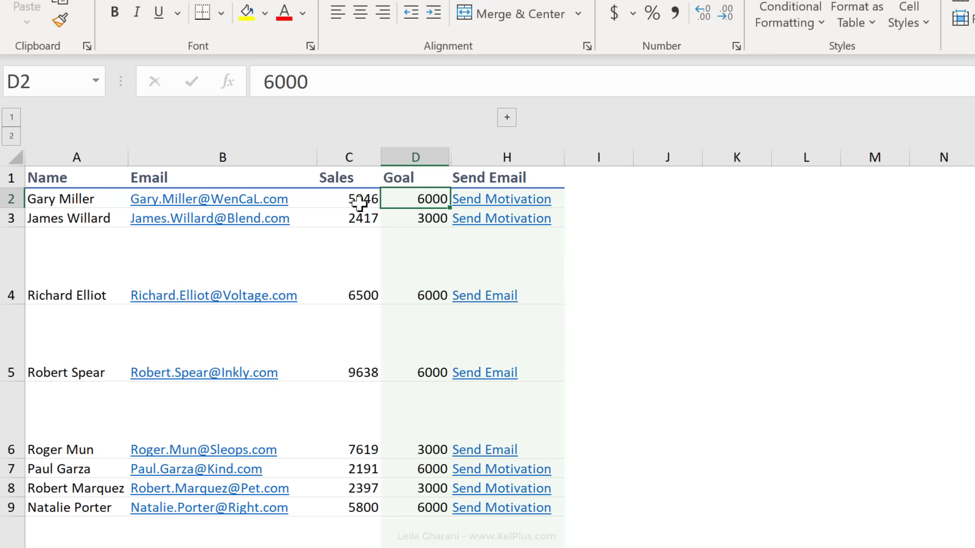
click(349, 198)
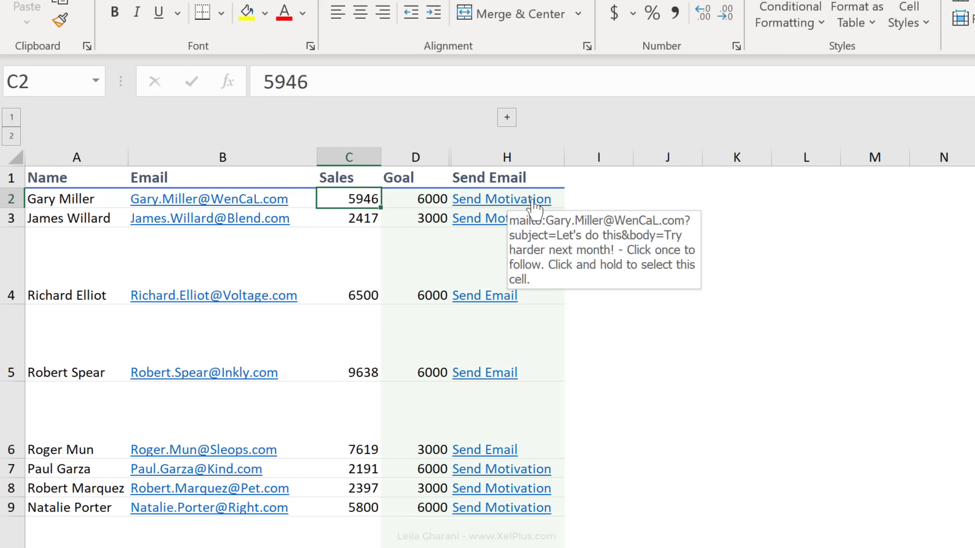
click(502, 200)
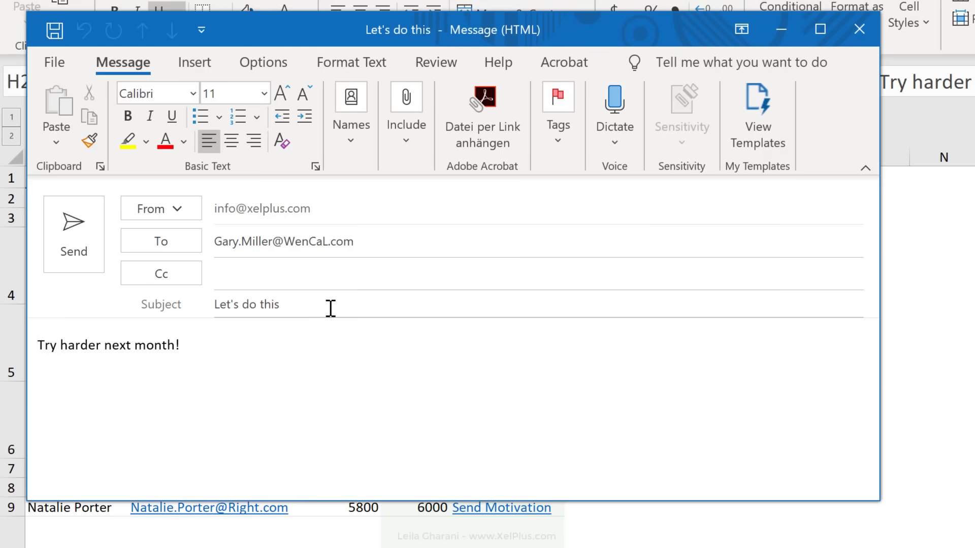
mouse_move(240, 352)
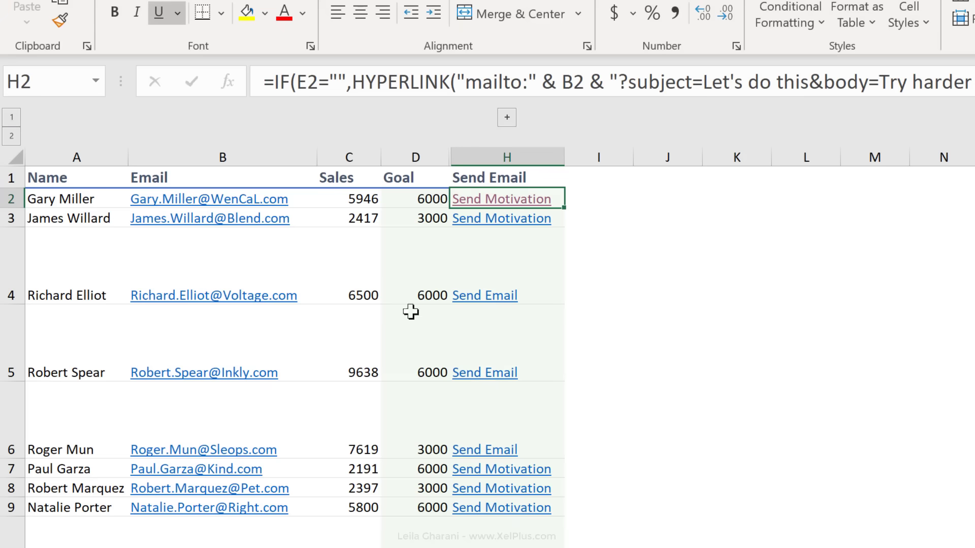
click(349, 295)
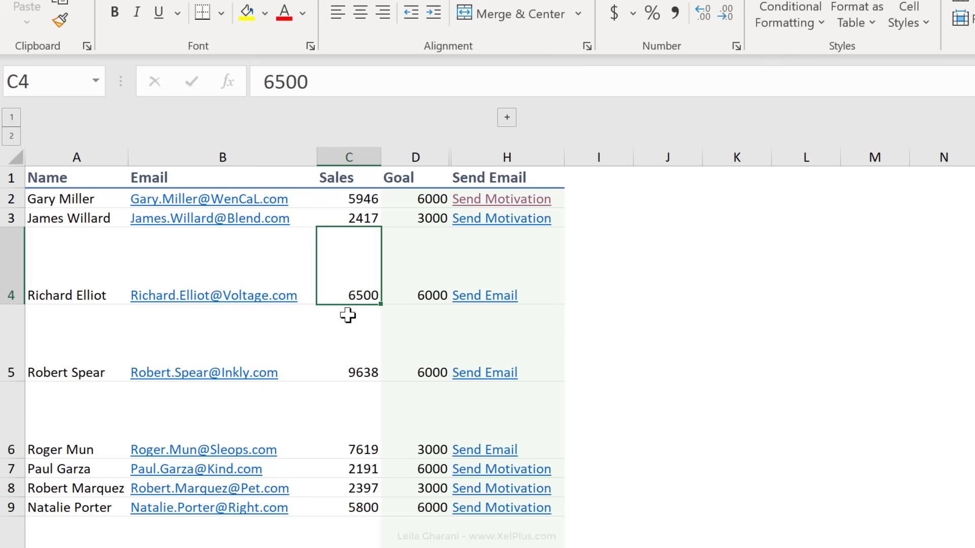
mouse_move(408, 294)
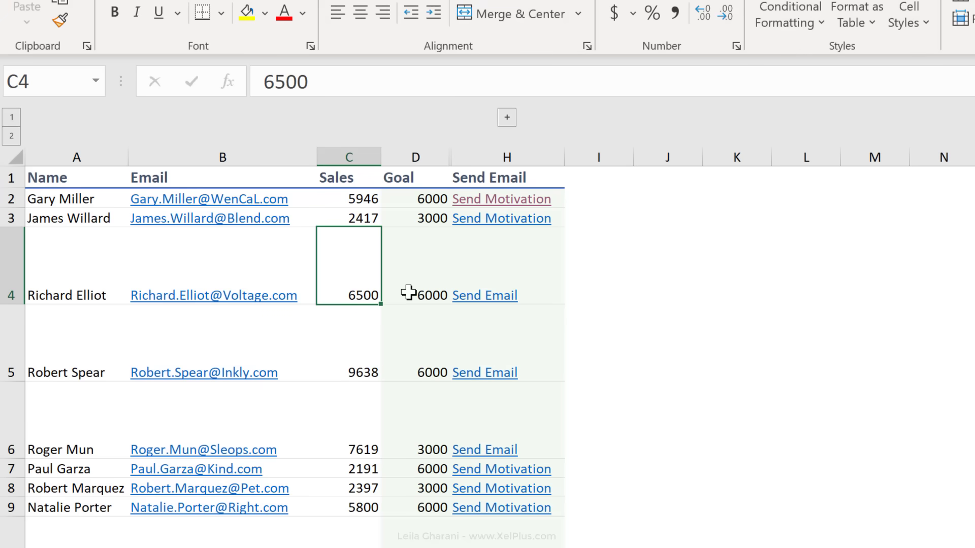
click(414, 296)
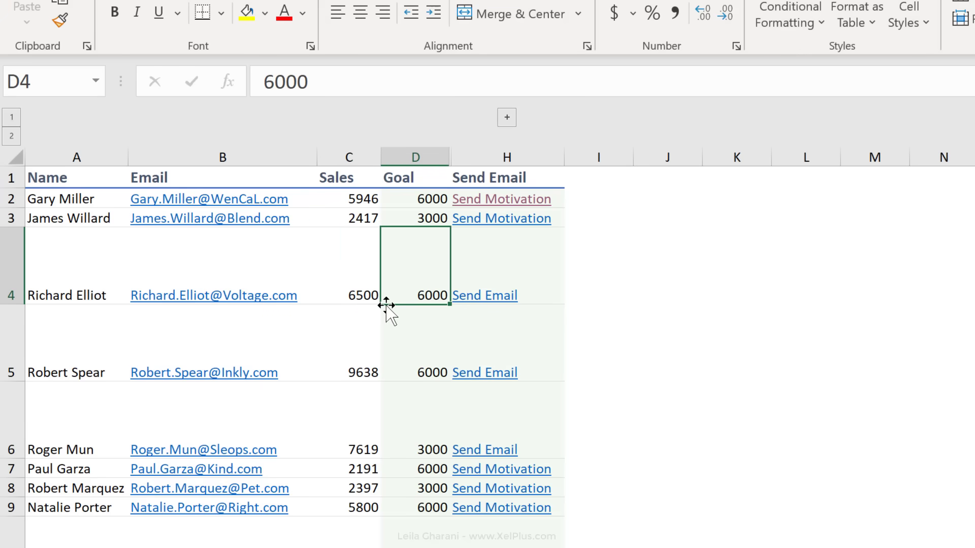
click(484, 296)
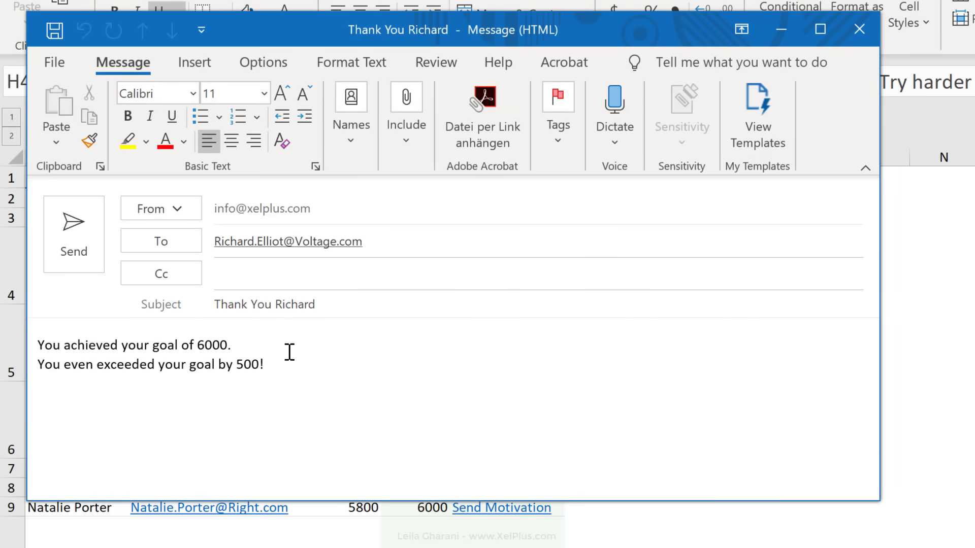
click(234, 345)
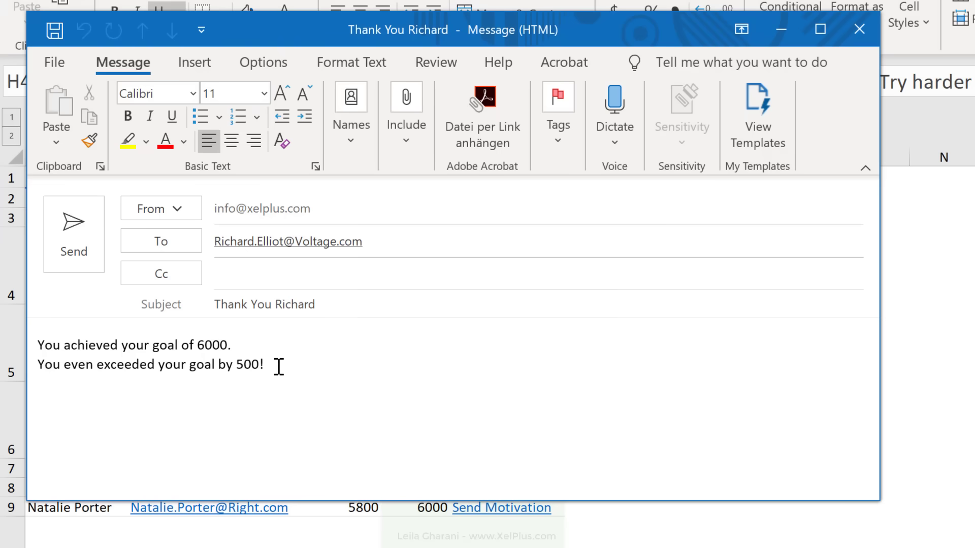
click(859, 29)
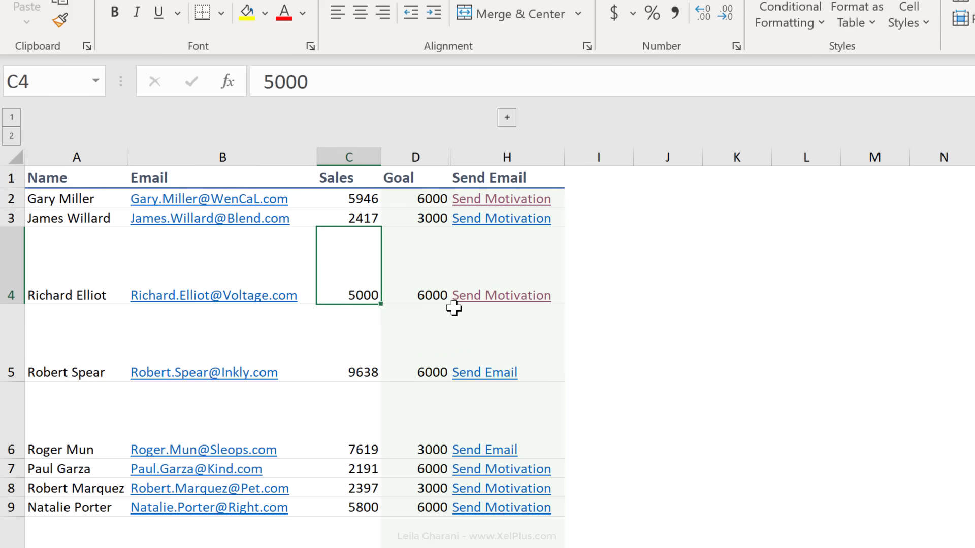
mouse_move(370, 331)
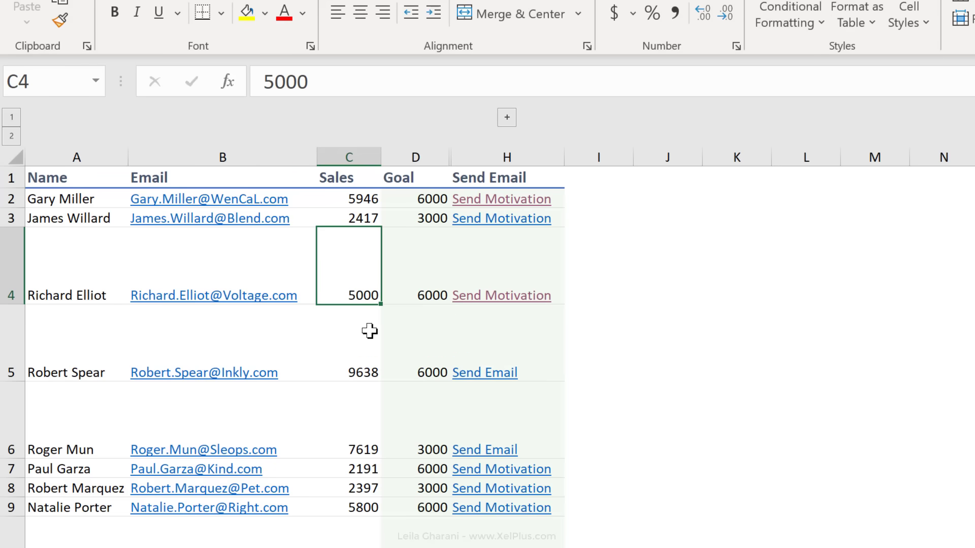
text(7000)
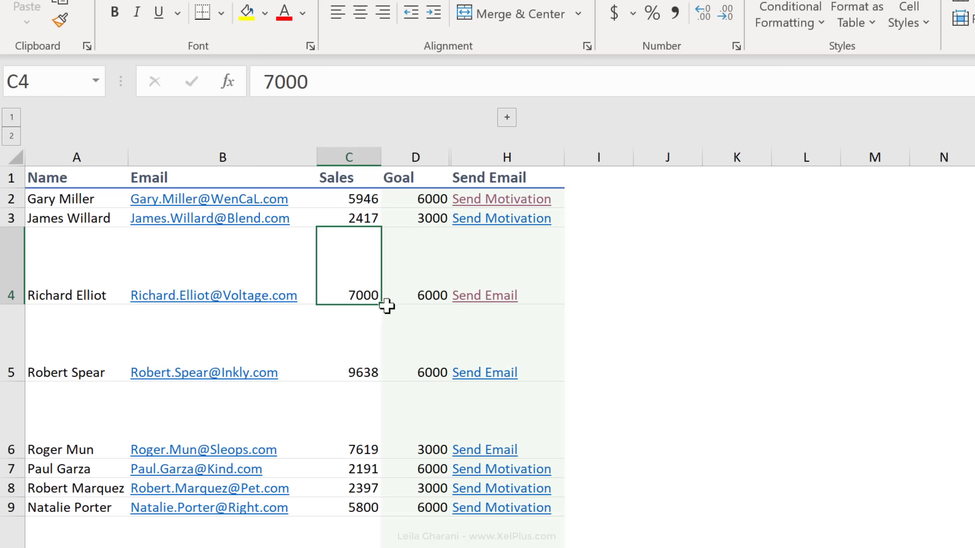
click(485, 295)
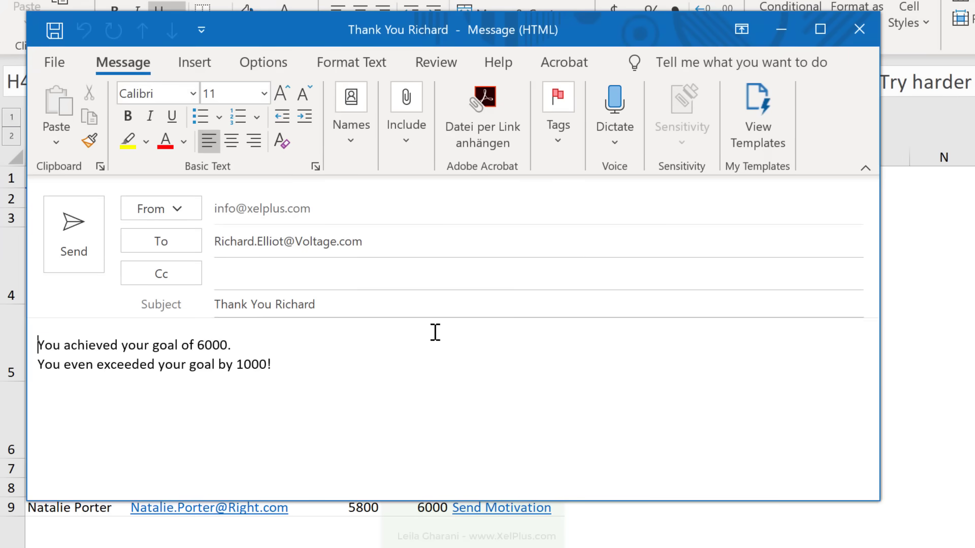
mouse_move(146, 382)
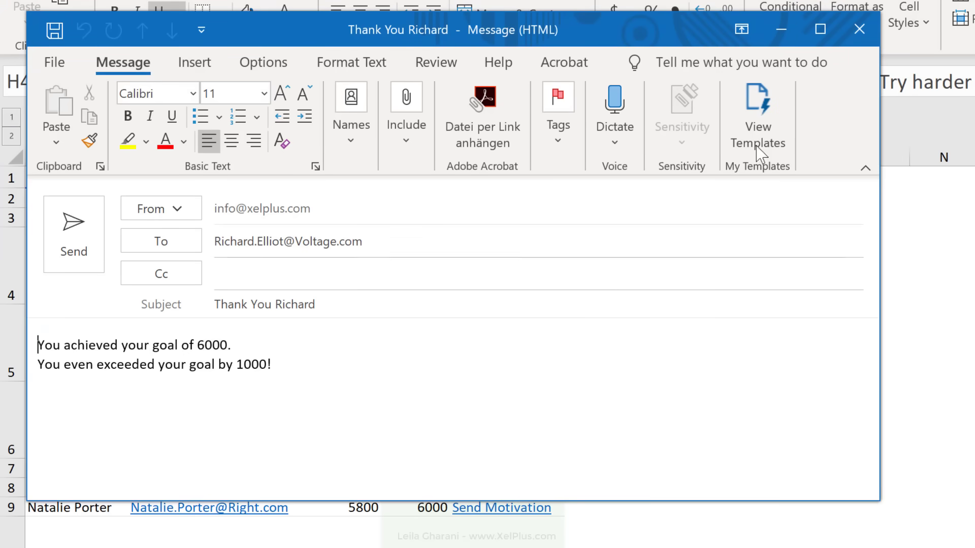
click(859, 29)
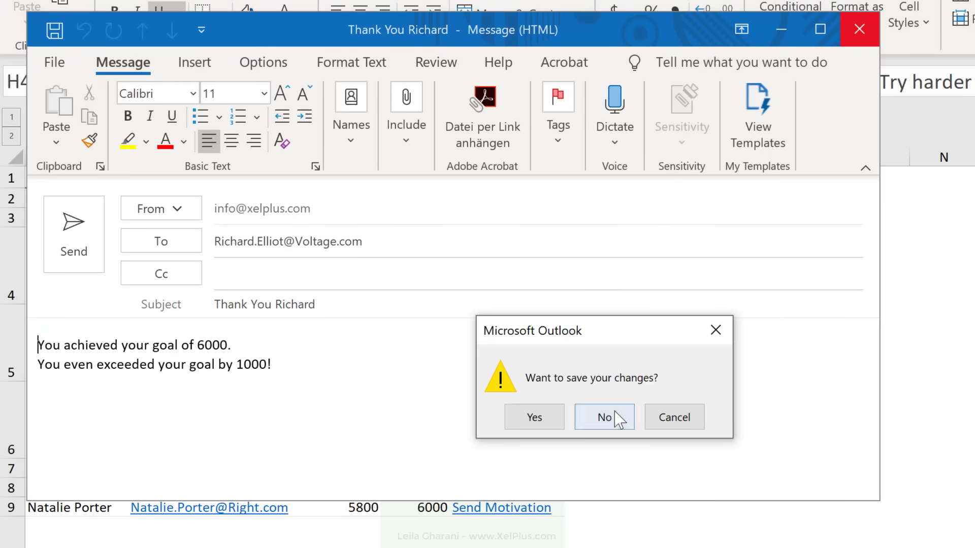
click(603, 416)
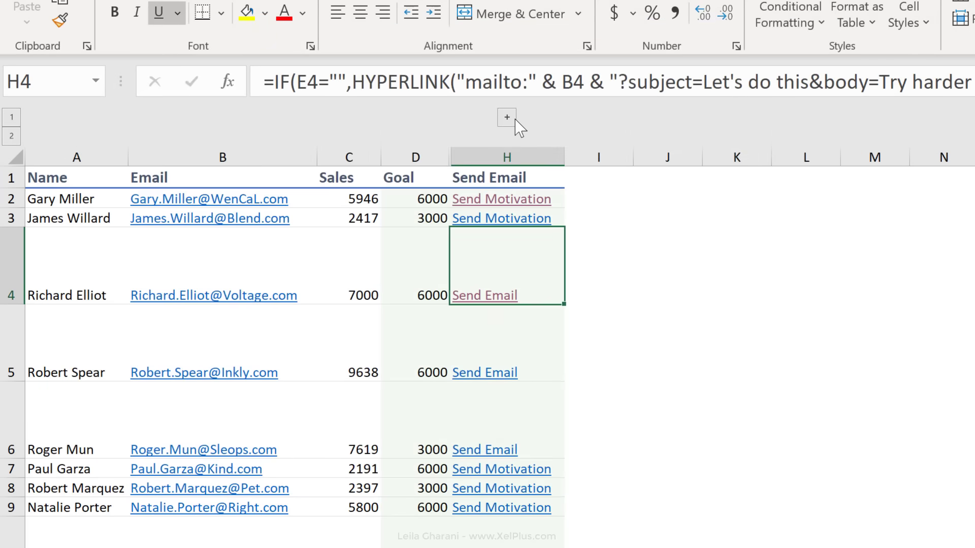
click(506, 118)
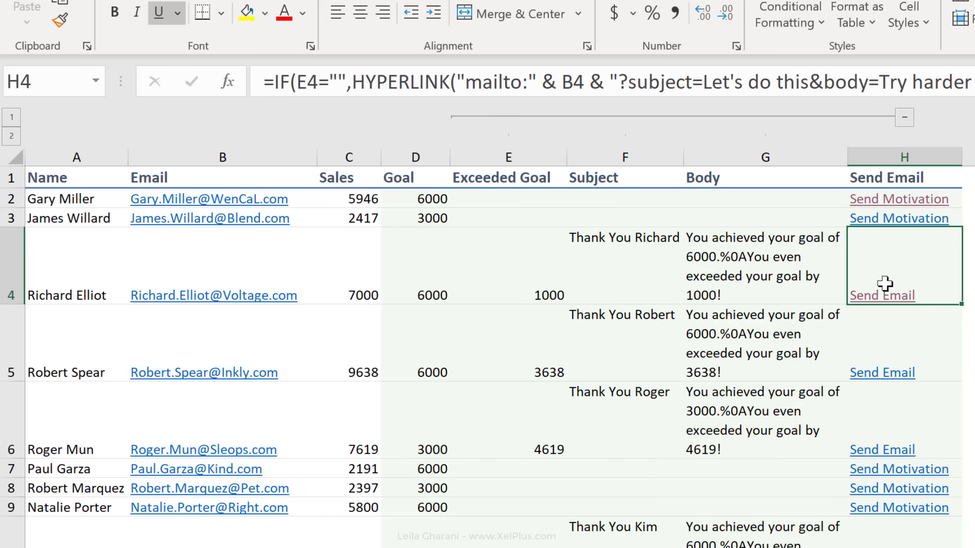
click(508, 266)
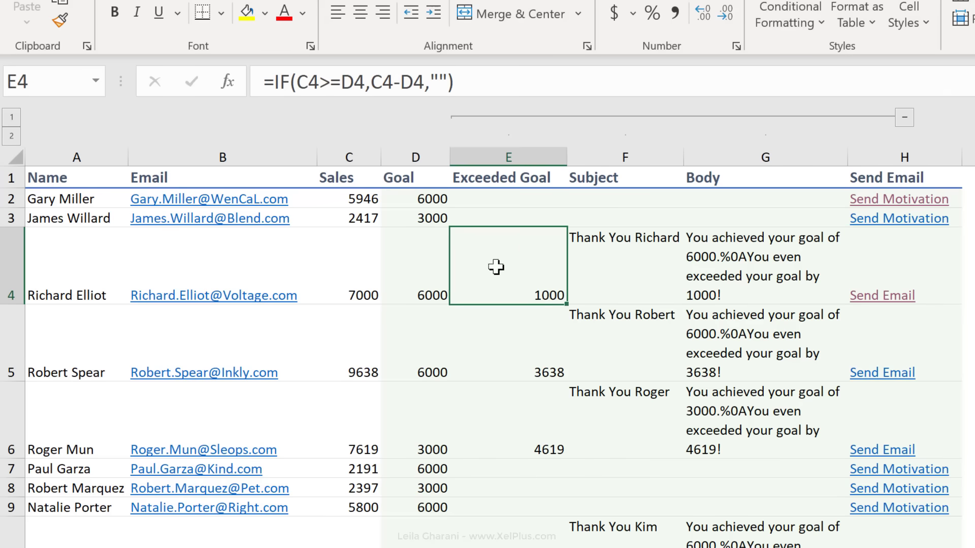
mouse_move(511, 200)
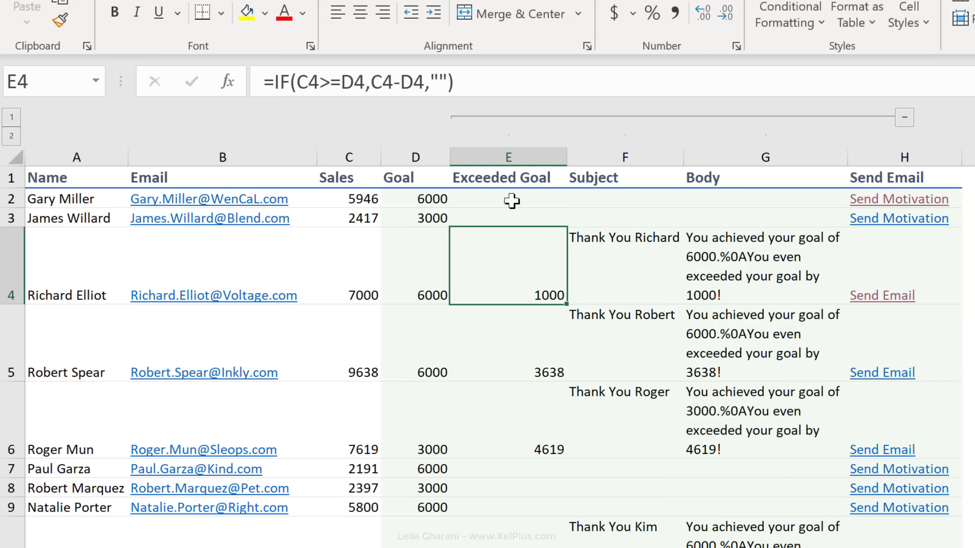
mouse_move(339, 143)
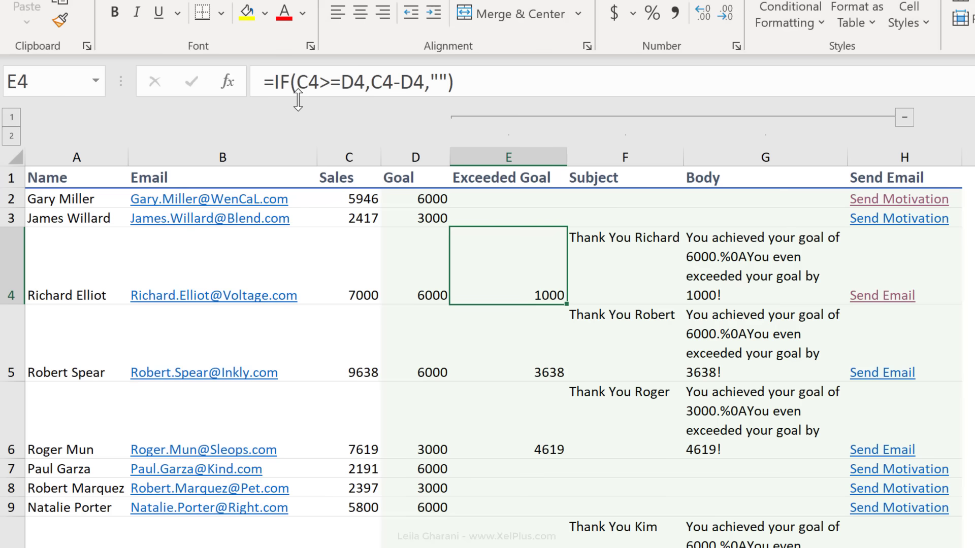
mouse_move(625, 278)
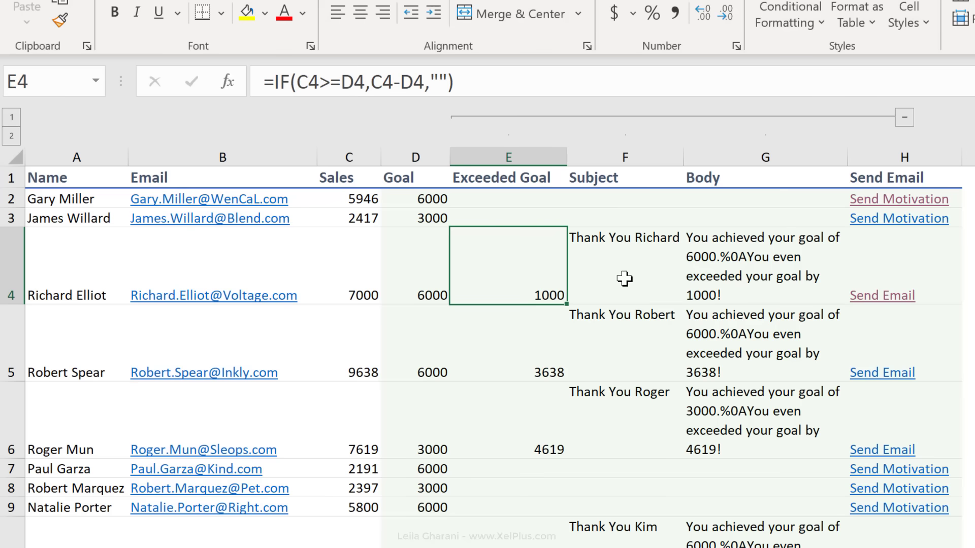
click(623, 265)
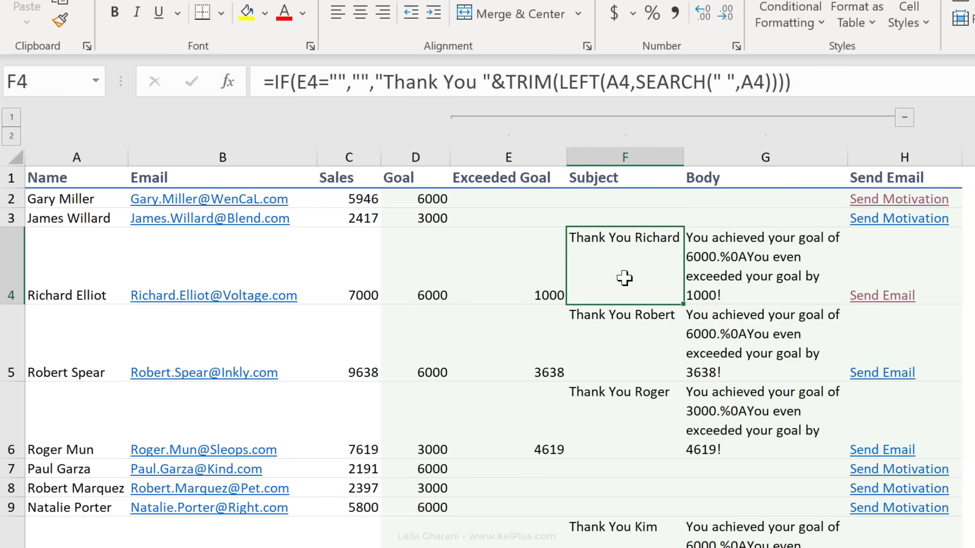
mouse_move(516, 90)
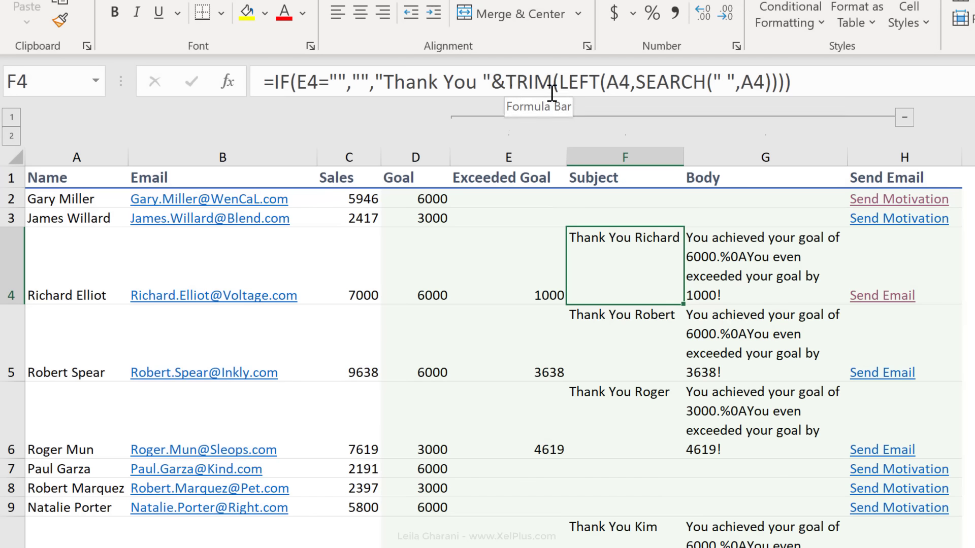
mouse_move(146, 306)
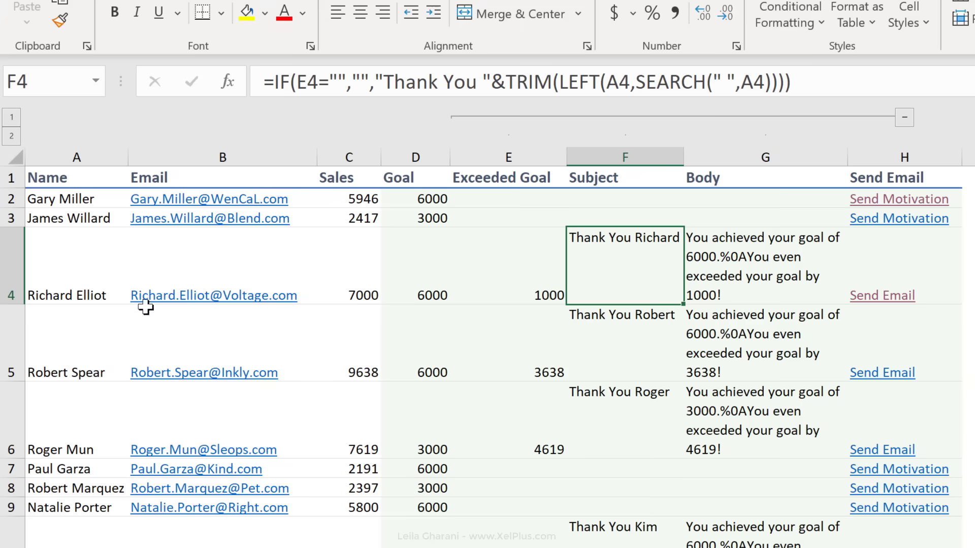
mouse_move(79, 294)
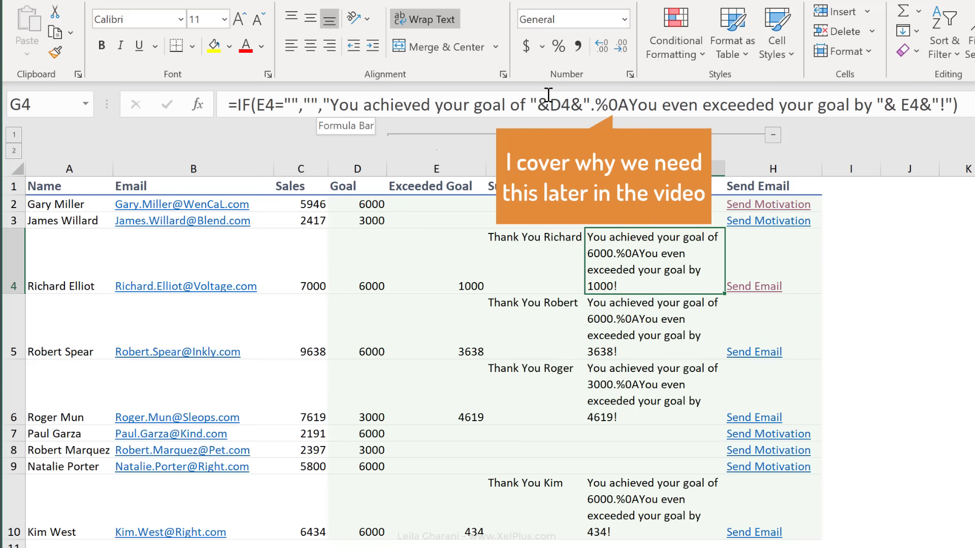
mouse_move(379, 276)
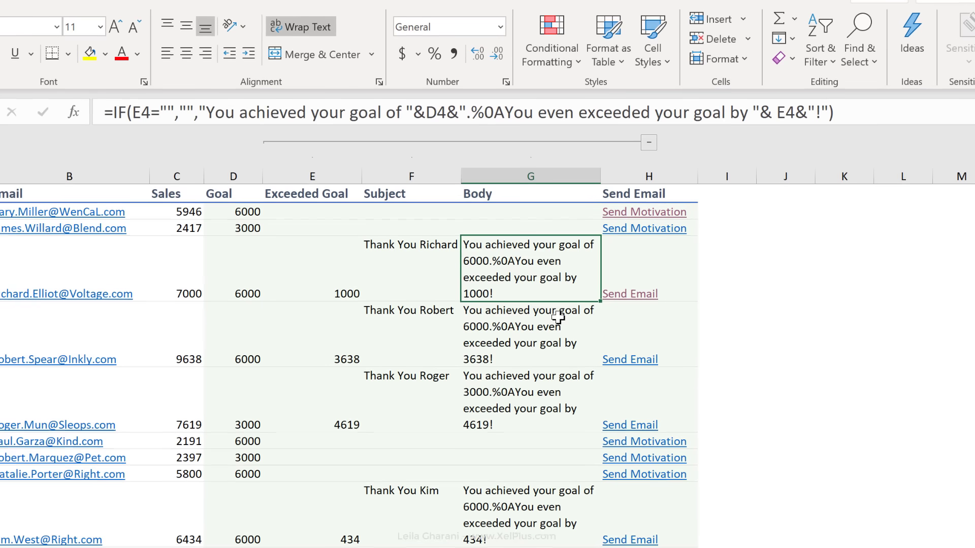
click(628, 293)
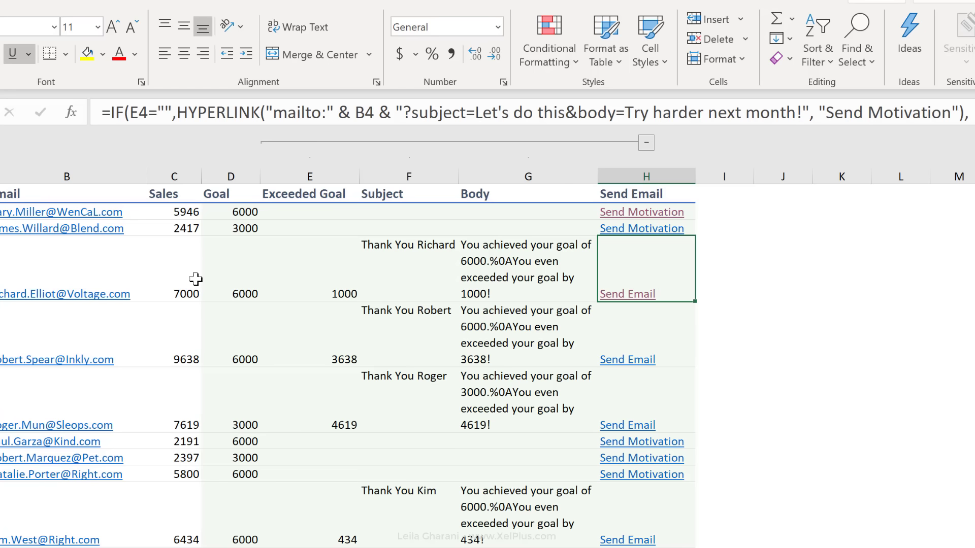
mouse_move(505, 261)
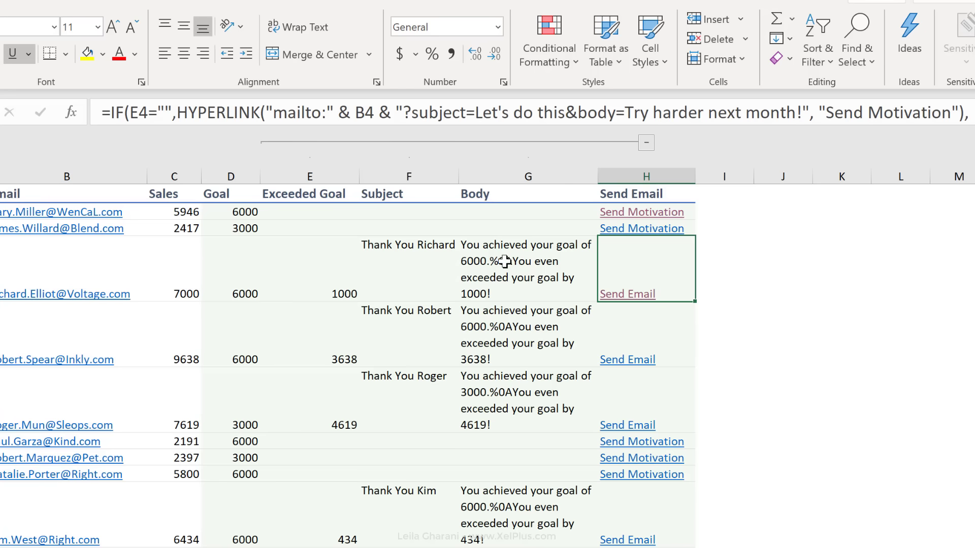
mouse_move(264, 121)
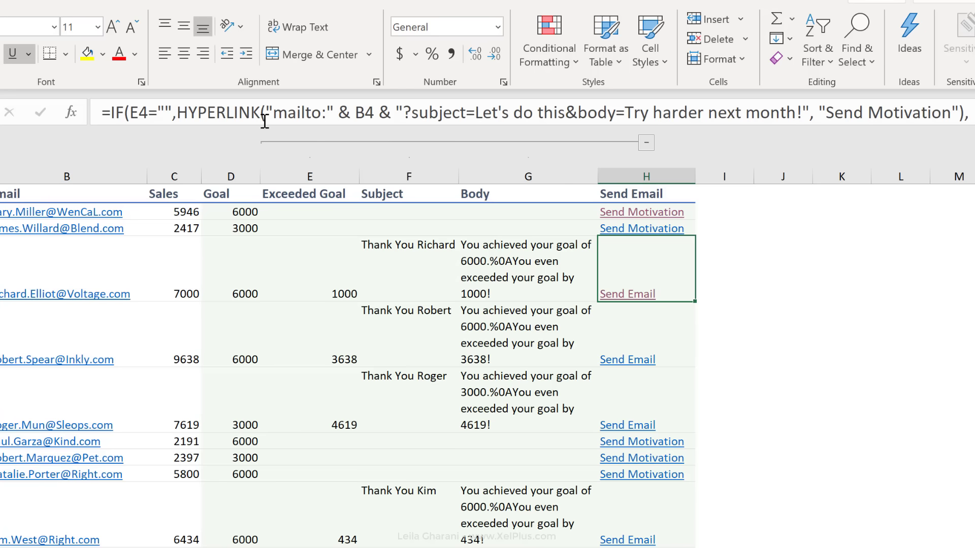
mouse_move(265, 112)
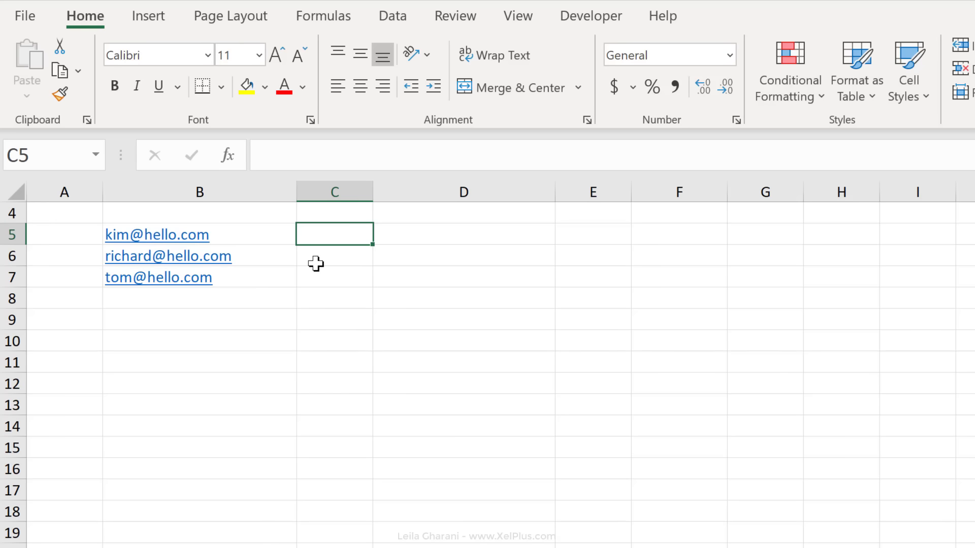
mouse_move(331, 242)
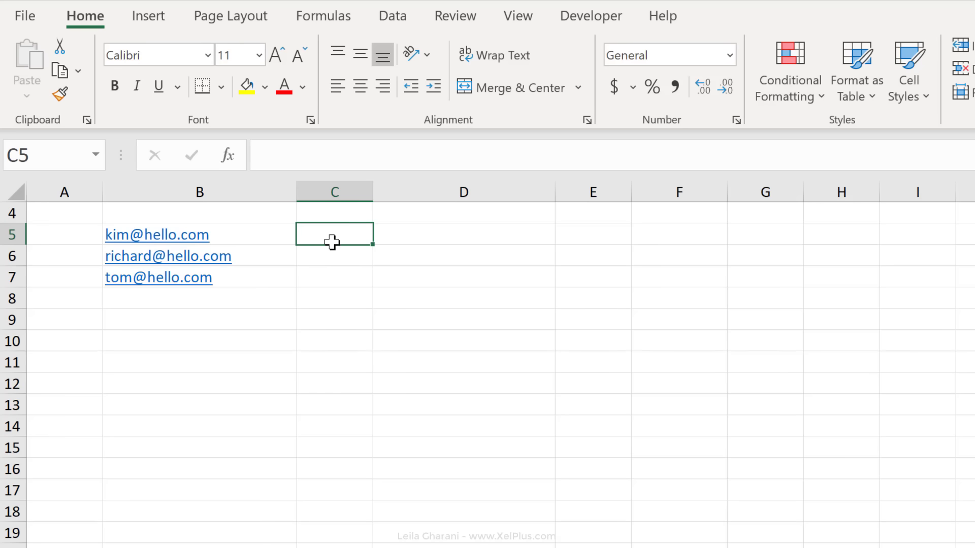
Step: In C5's Link dialog choose E-mail Address with mailto:kim and subject hello, not yet applied
right_click(334, 234)
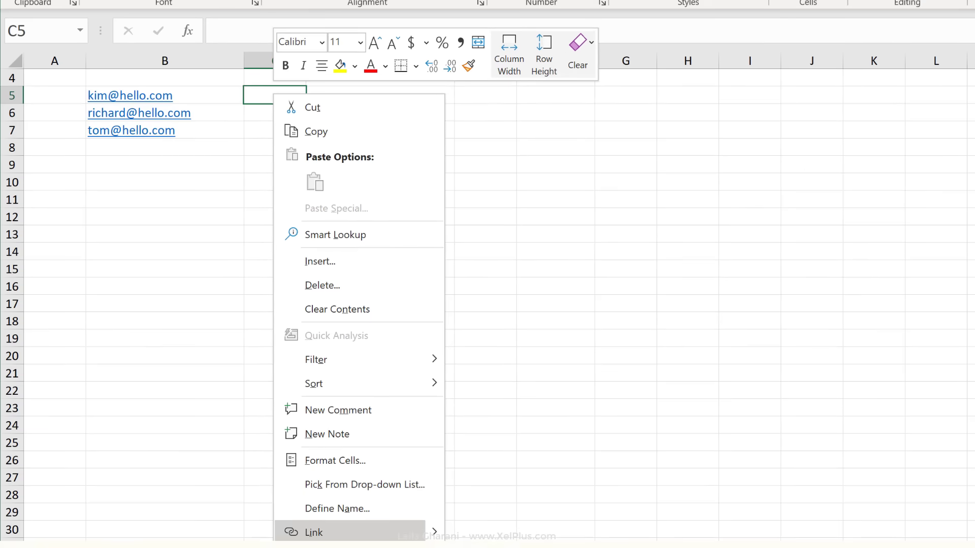
click(314, 532)
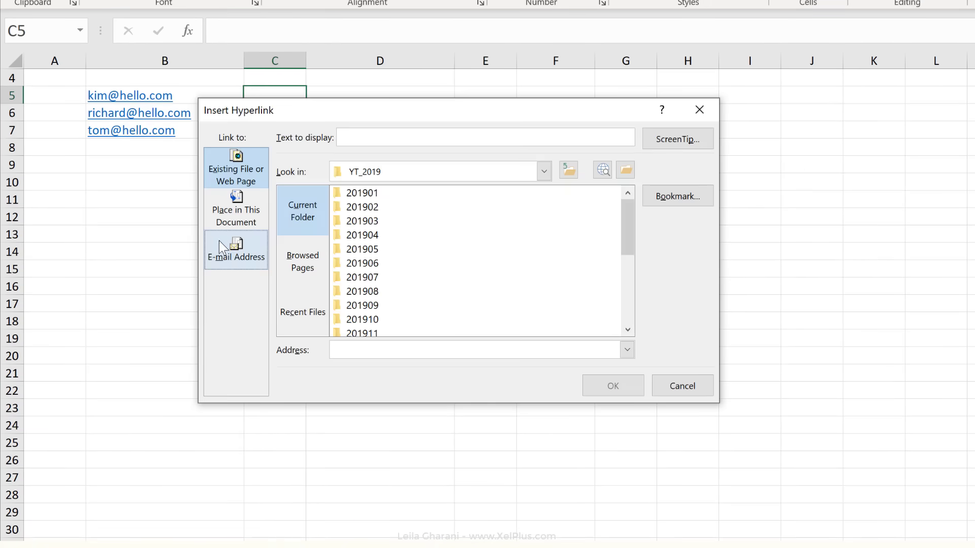
click(236, 249)
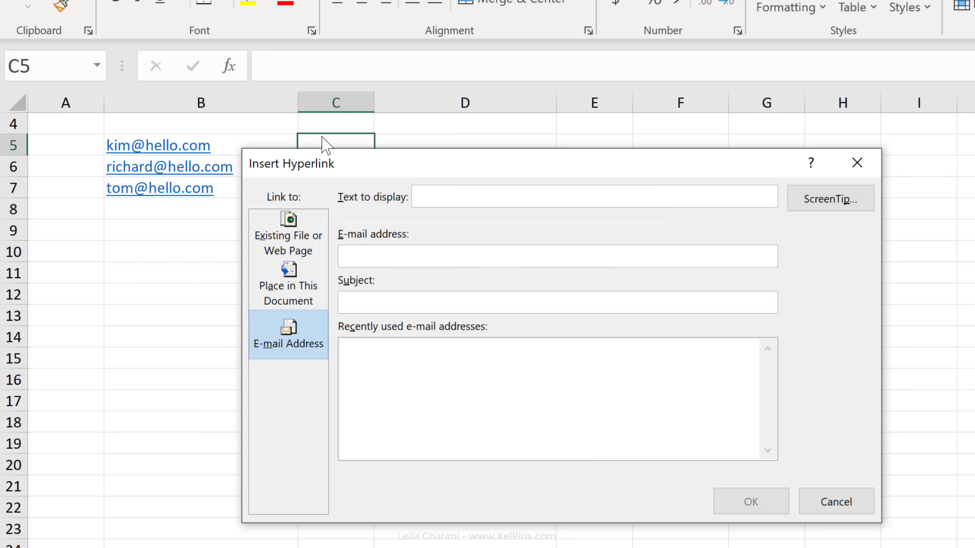
text(mailto:kim)
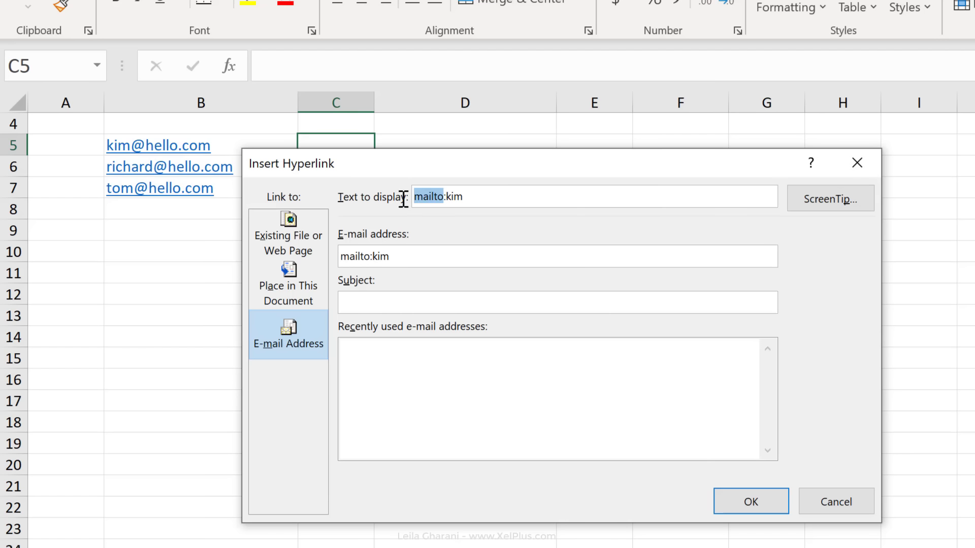
click(557, 302)
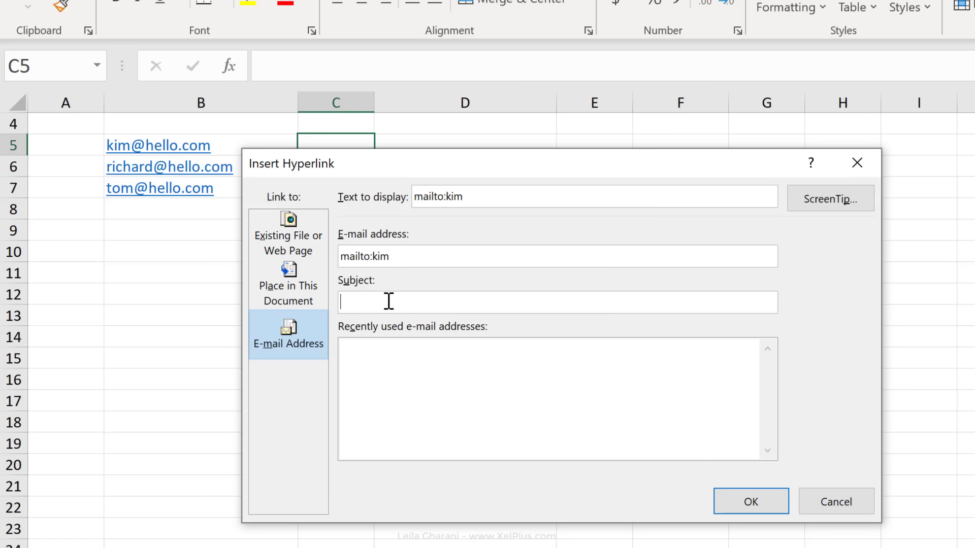
text(hello)
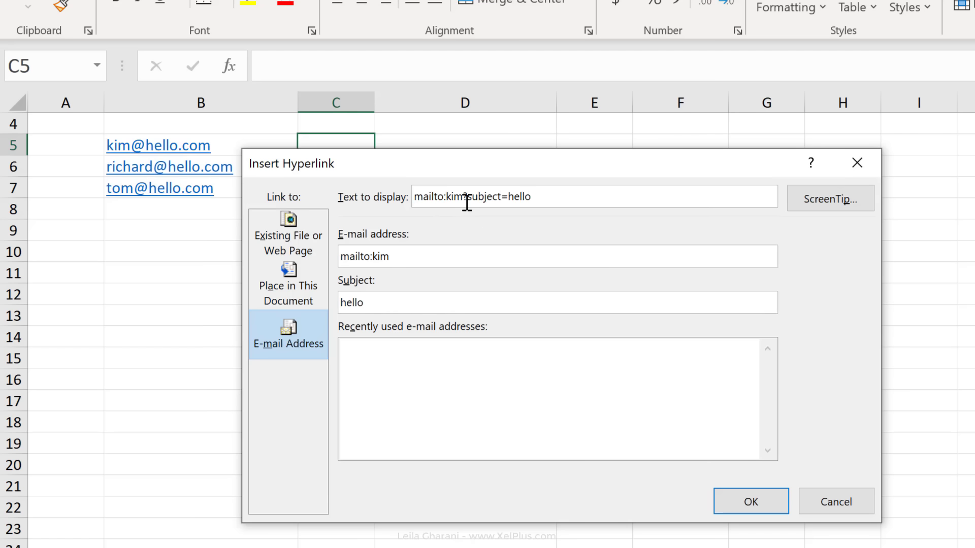
mouse_move(467, 203)
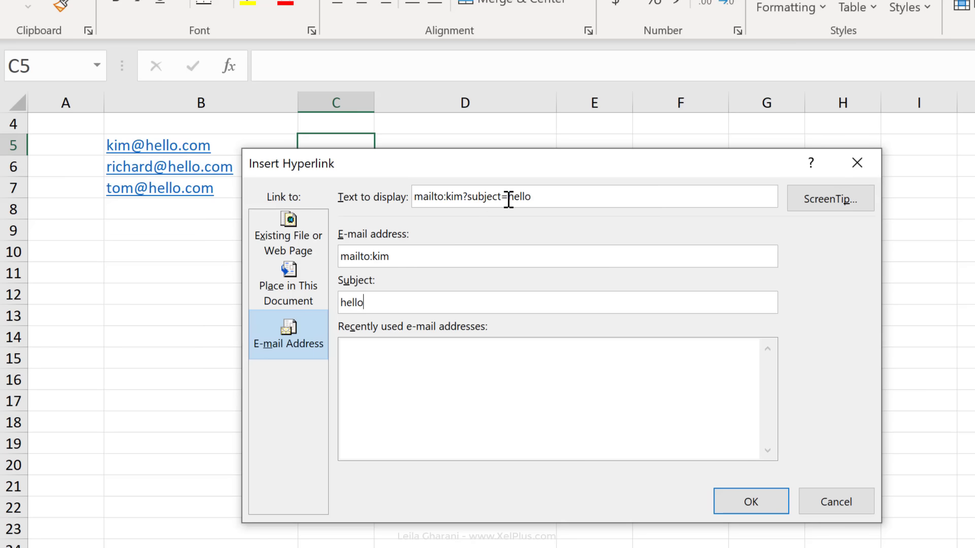
double_click(520, 196)
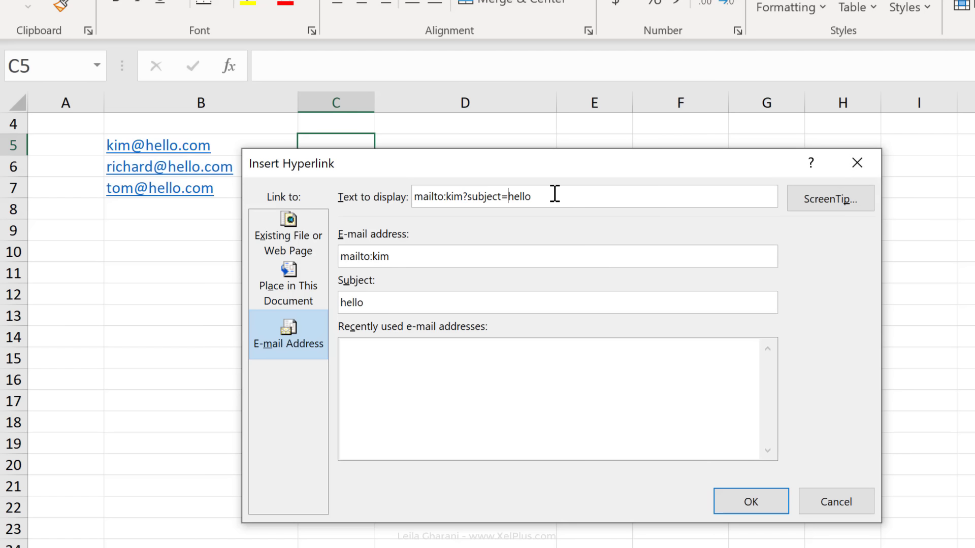
mouse_move(467, 198)
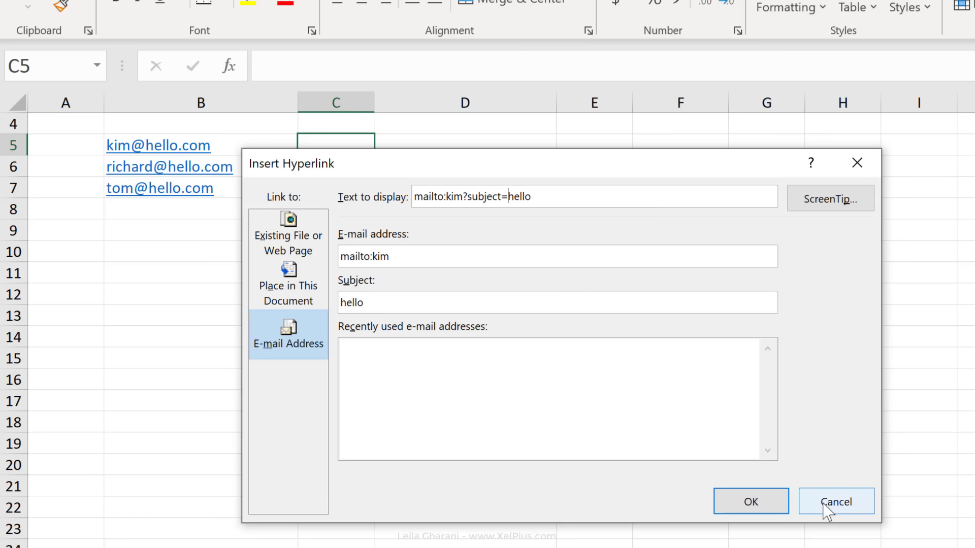
Step: Cancel the Link dialog and start C5's formula as =HYPERLINK("mailto:"&
click(835, 500)
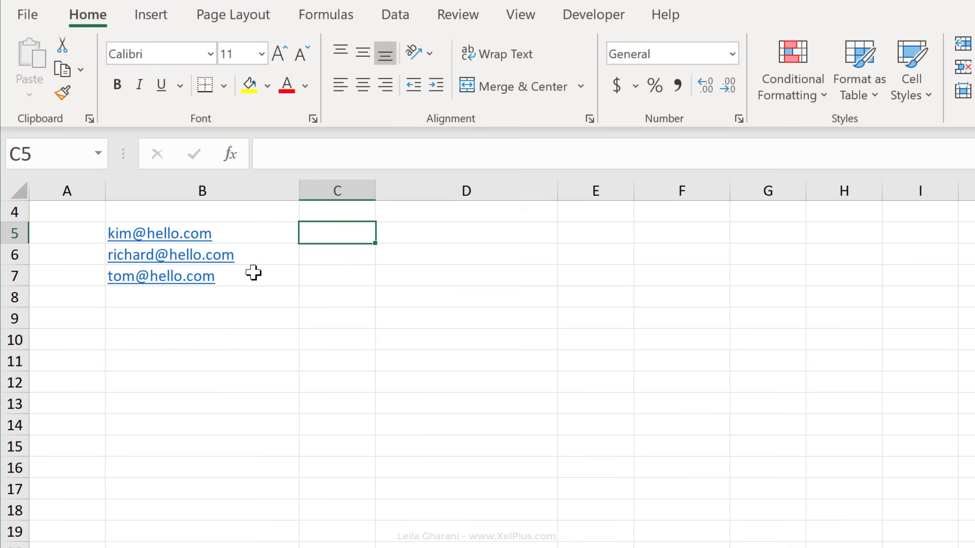
mouse_move(269, 479)
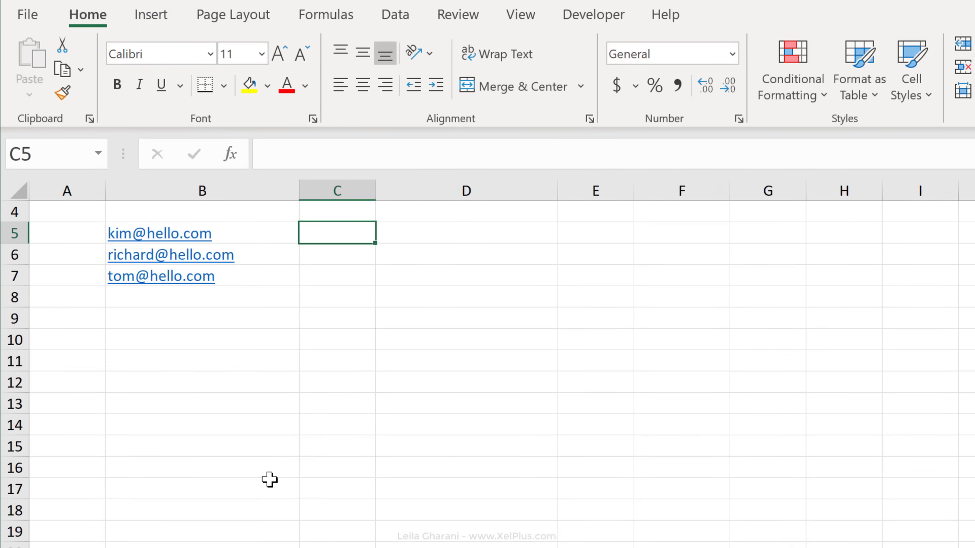
mouse_move(314, 285)
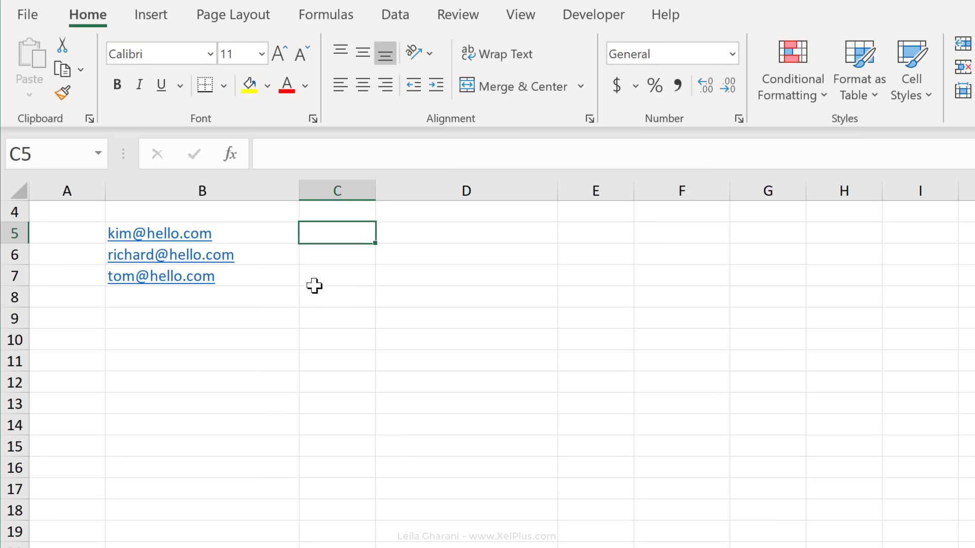
mouse_move(348, 264)
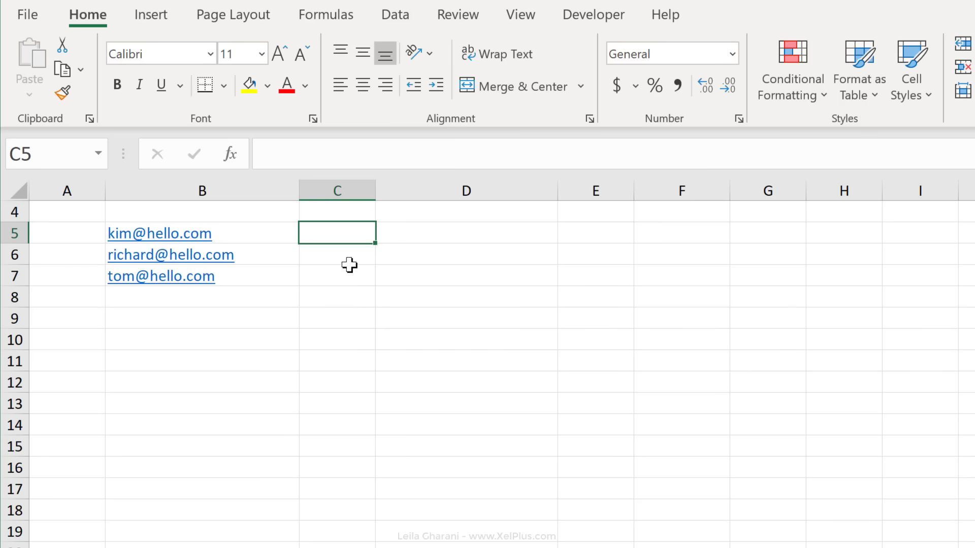
text(=hy)
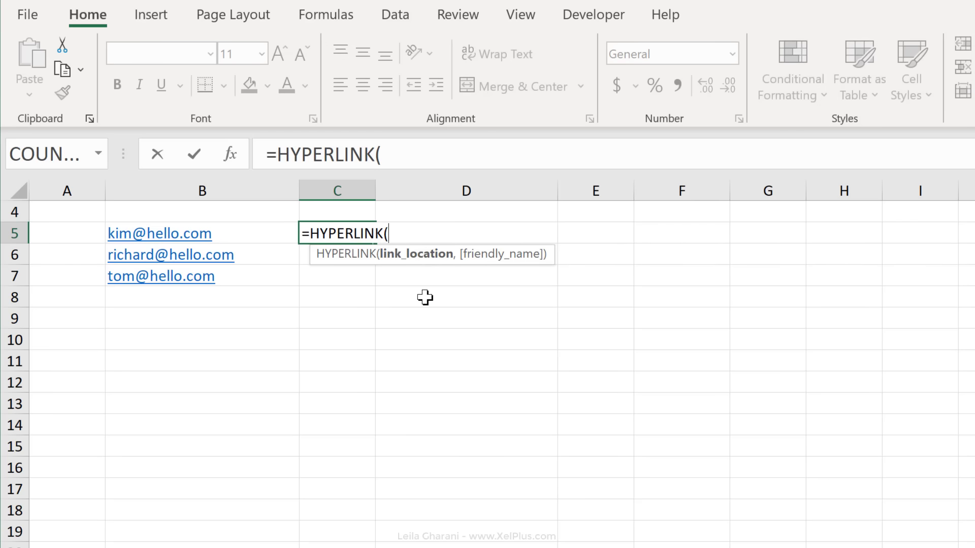
mouse_move(277, 240)
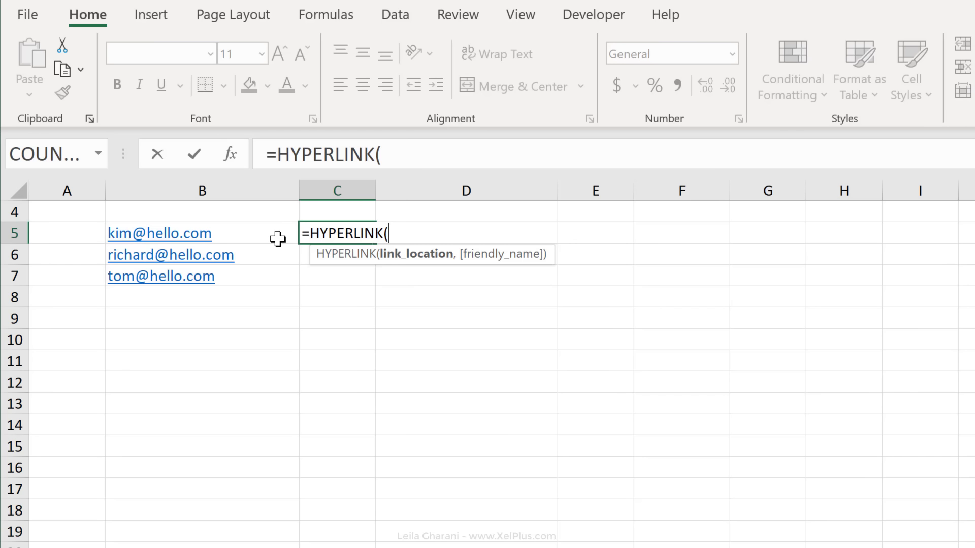
mouse_move(375, 304)
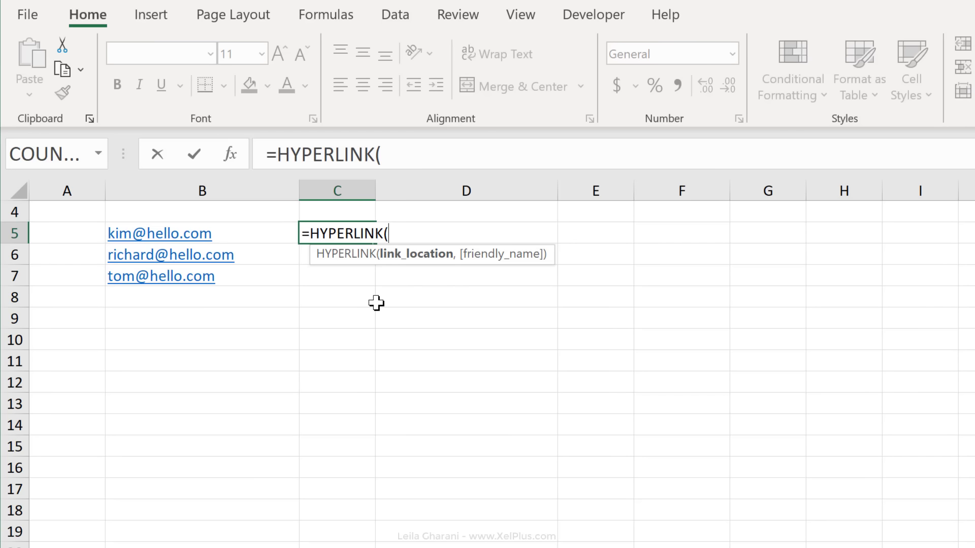
text(")
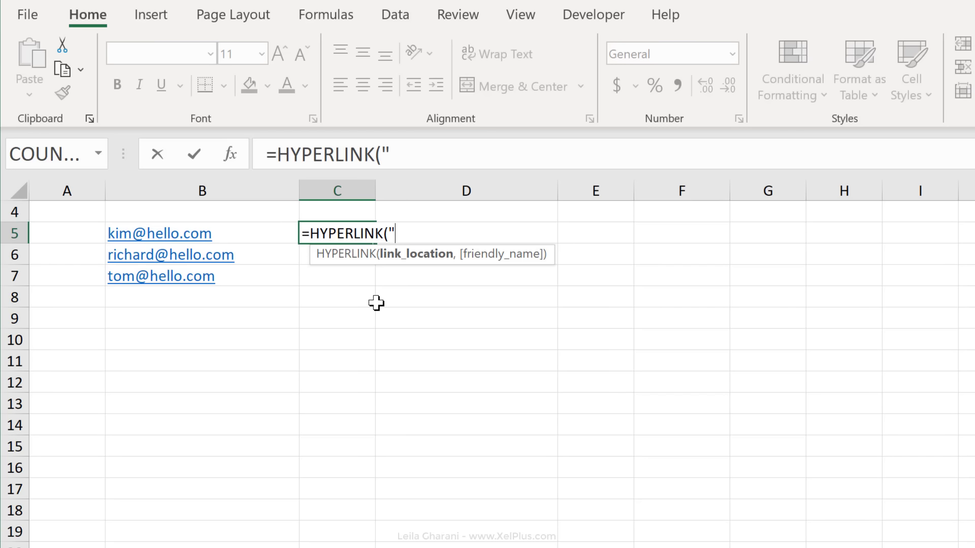
text(mailt)
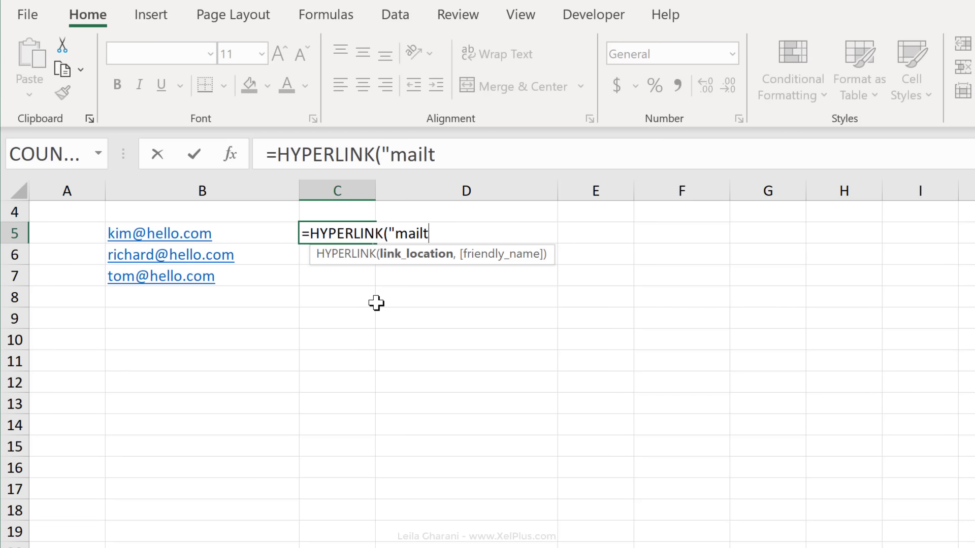
text(o)
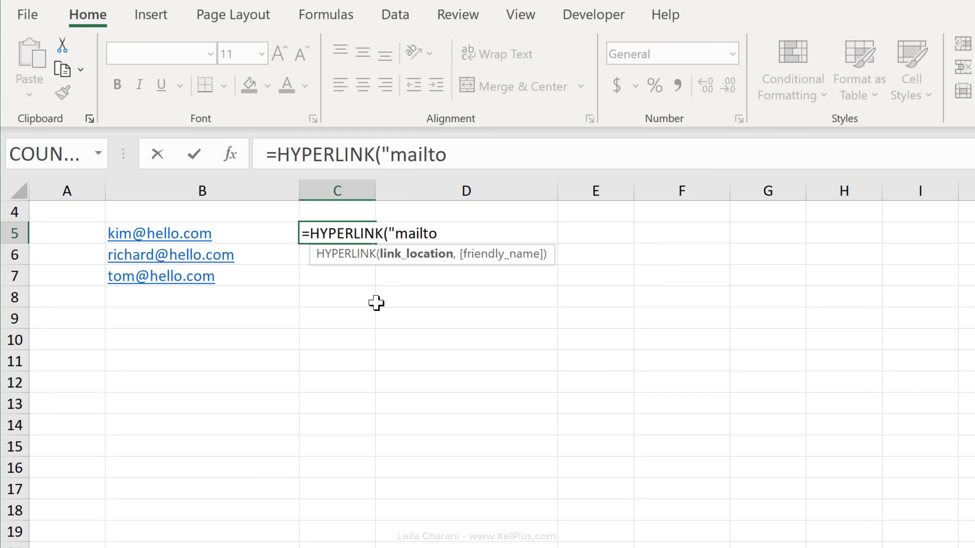
text(:)
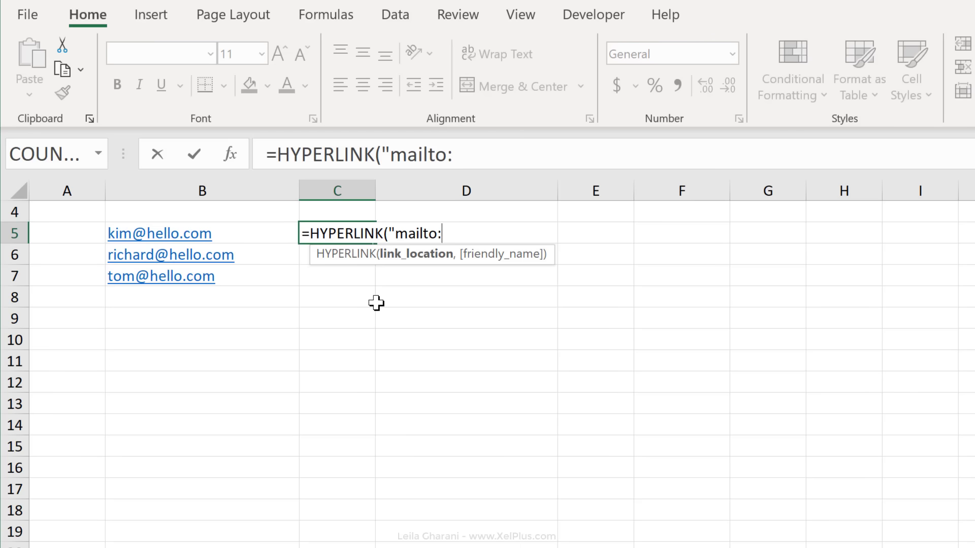
text("&)
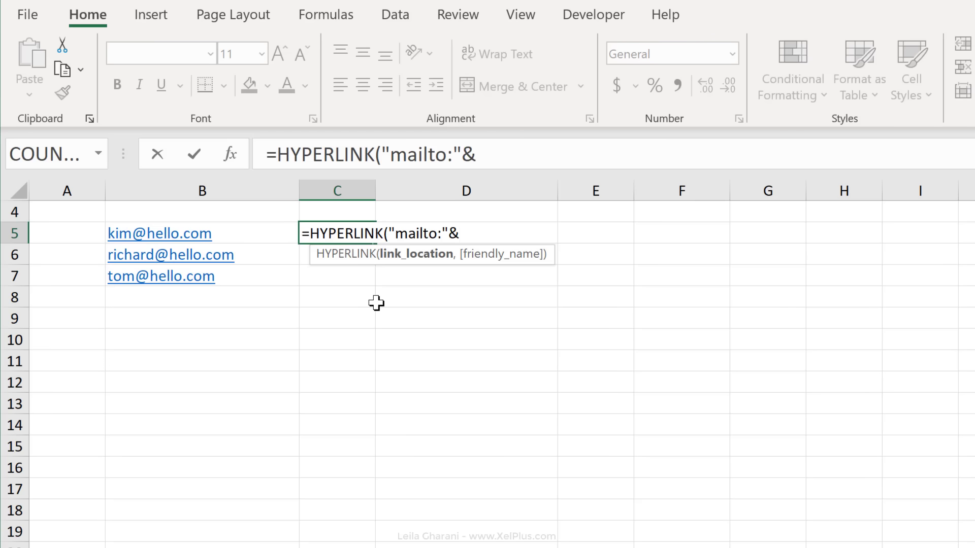
mouse_move(328, 283)
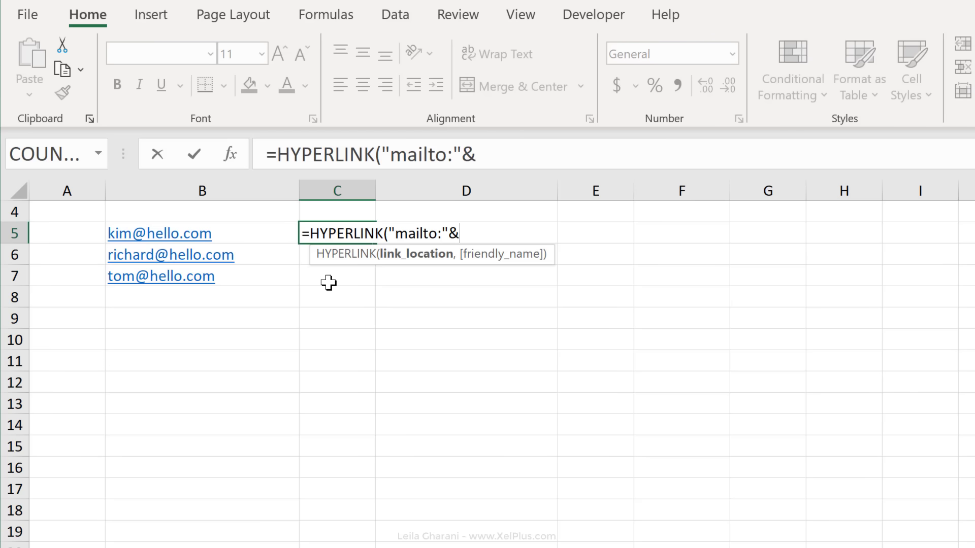
Step: Complete the formula with B5's address and the label "Send email", entering it in C5
click(159, 234)
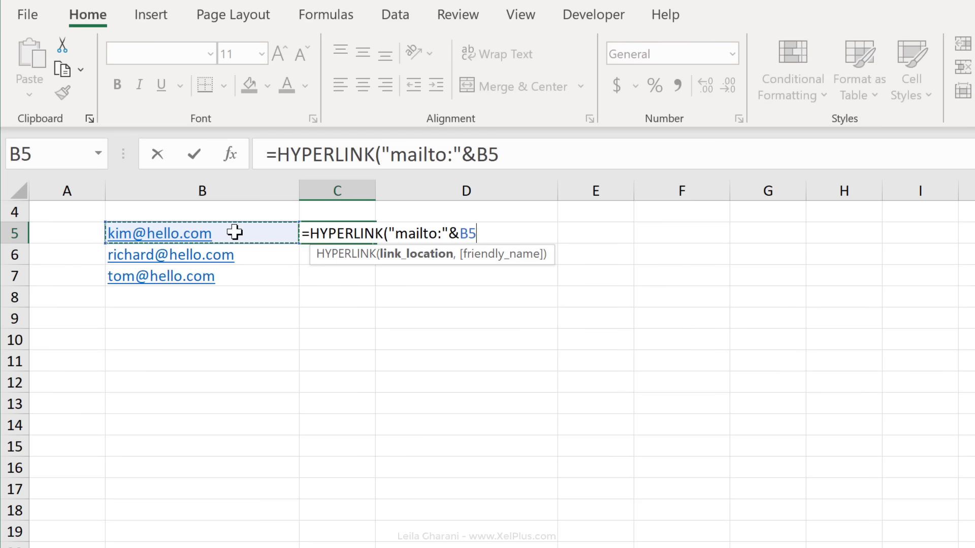
text(,)
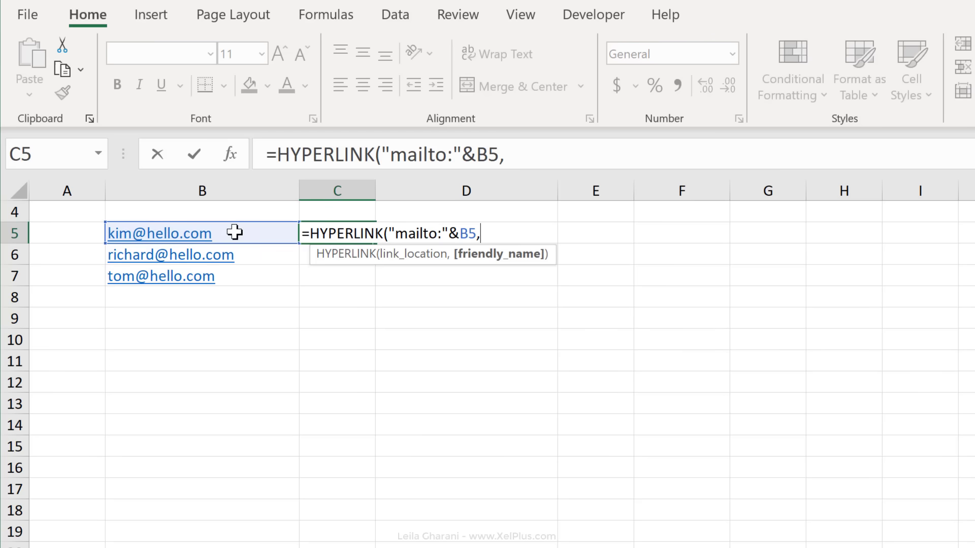
text(")
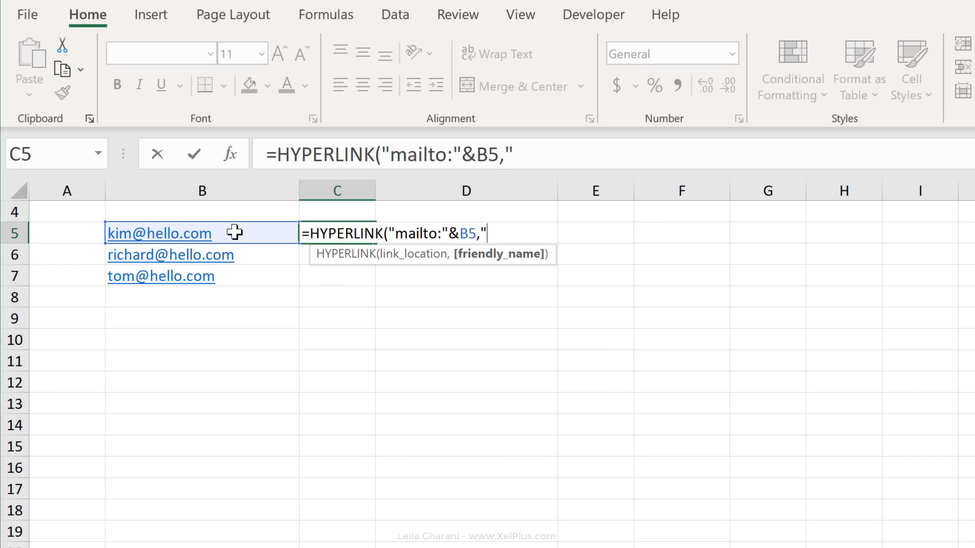
text(Send)
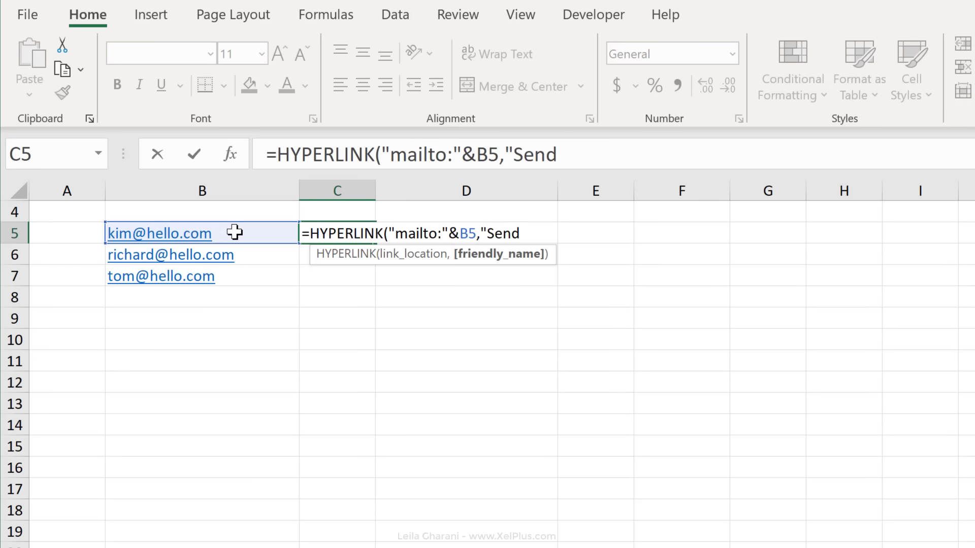
text(email")
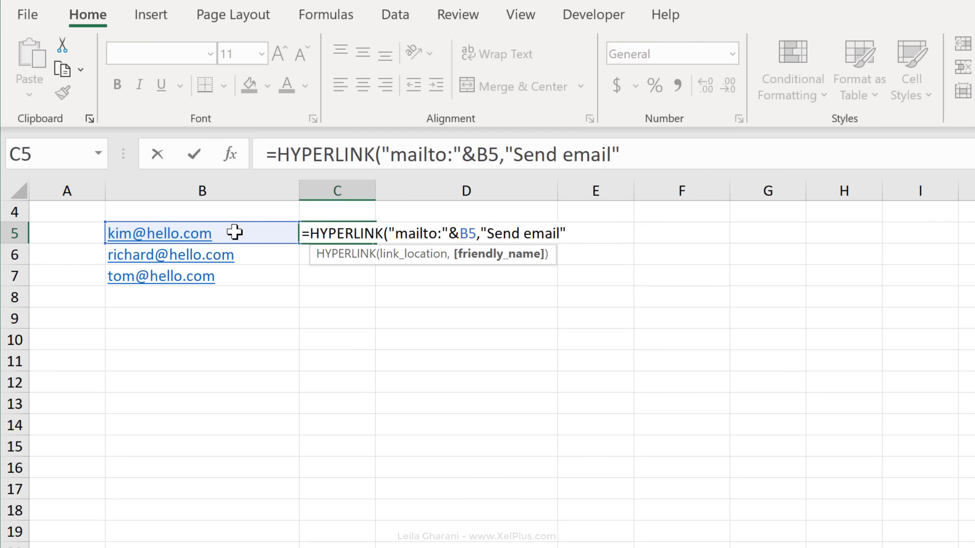
key(Enter)
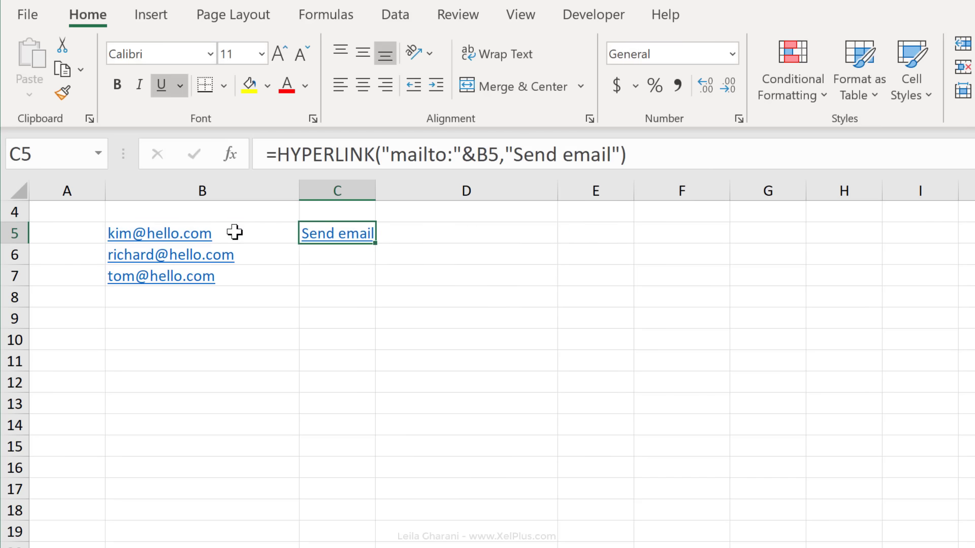
Step: Test C5's Send email link, then close the Outlook draft to kim without saving
click(337, 234)
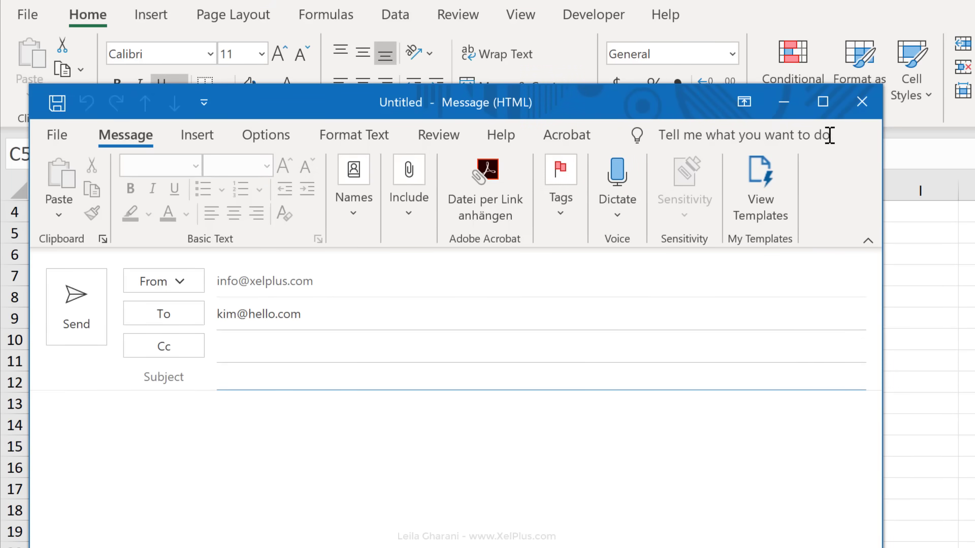
click(862, 102)
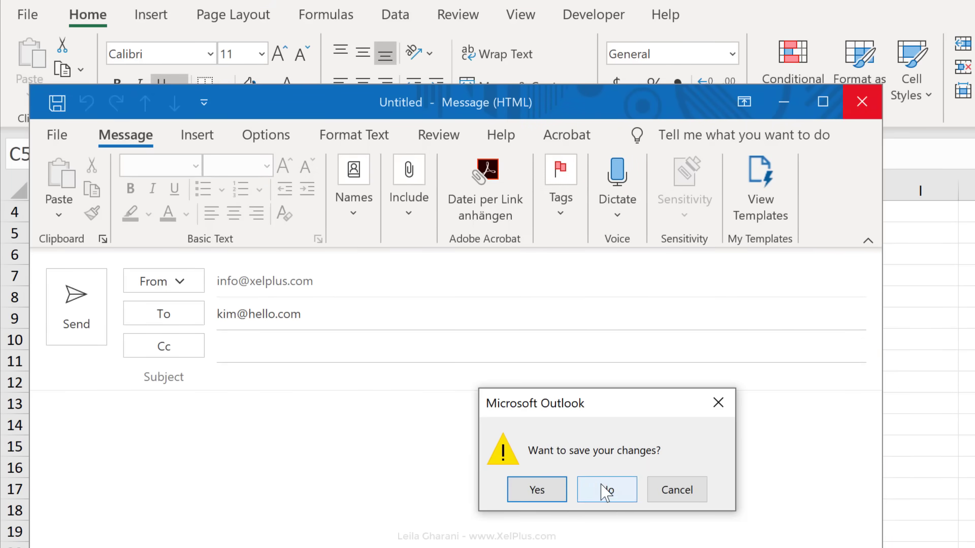
click(606, 489)
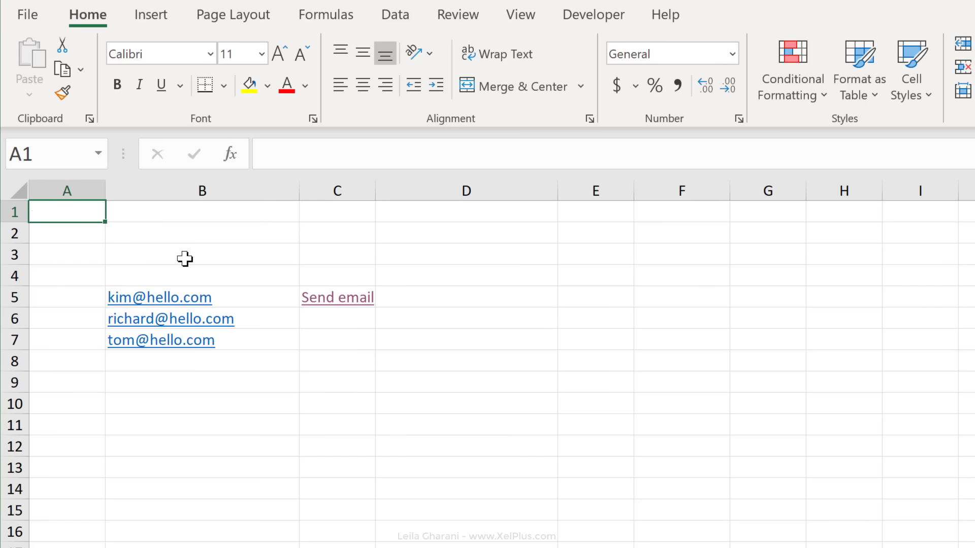
Step: Label A1 'subject' and extend C5's formula with &"?subject="&$B$1 for a fixed subject
text(subject)
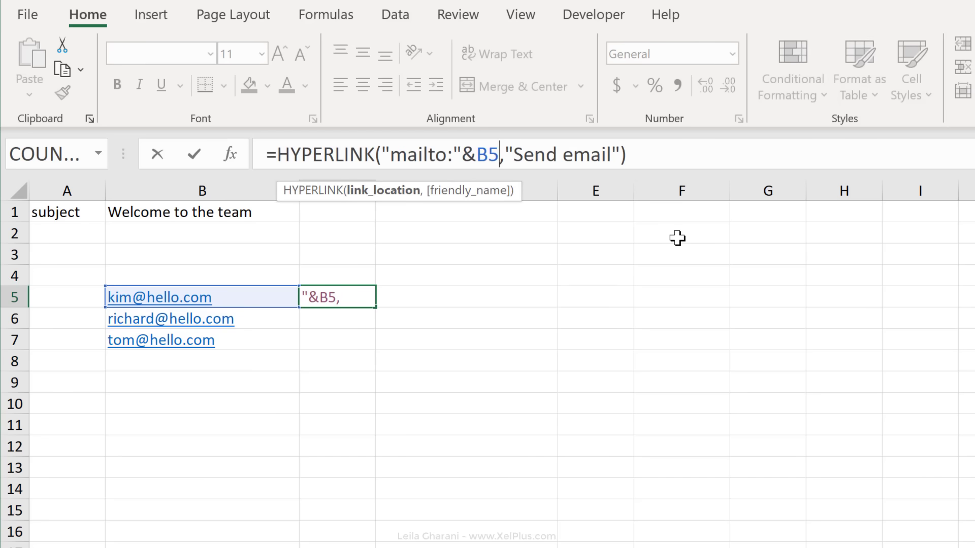
text(&)
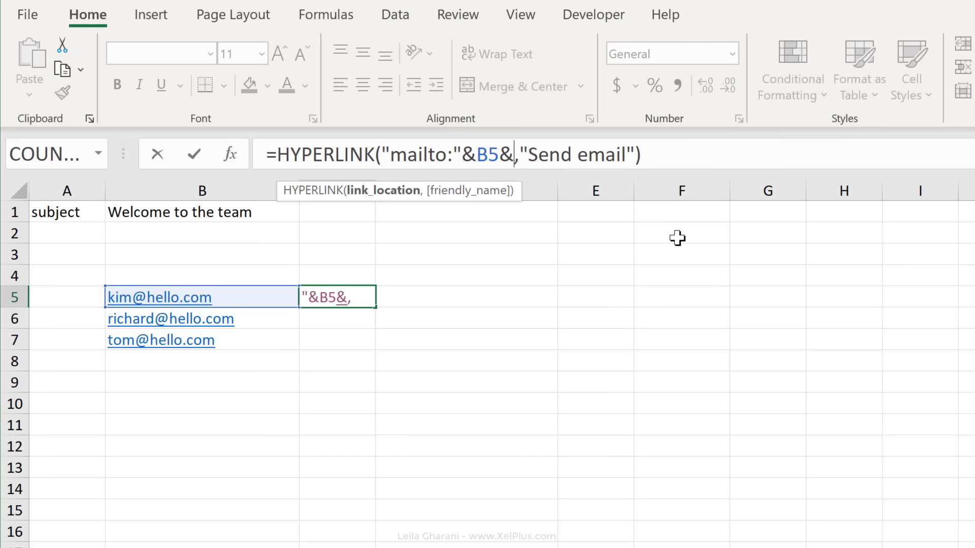
text(")
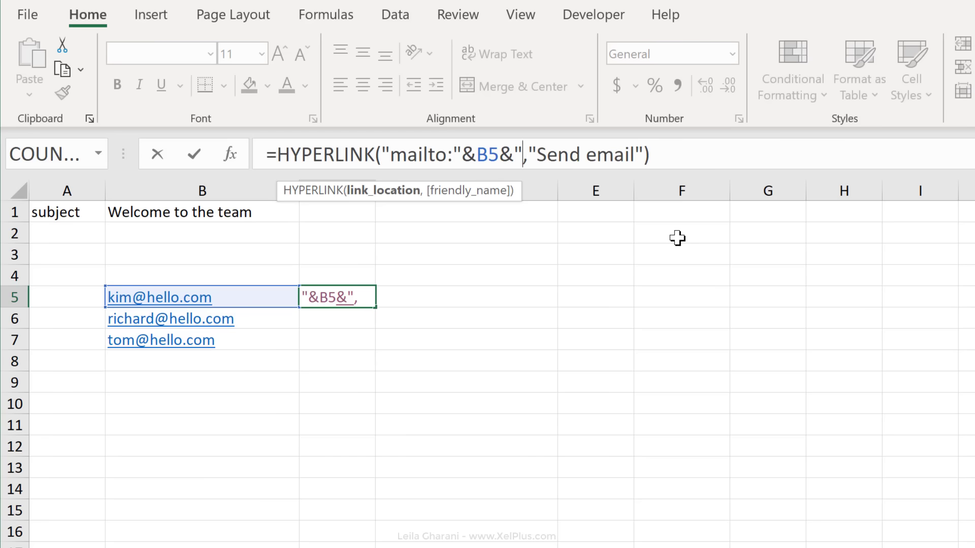
text(?)
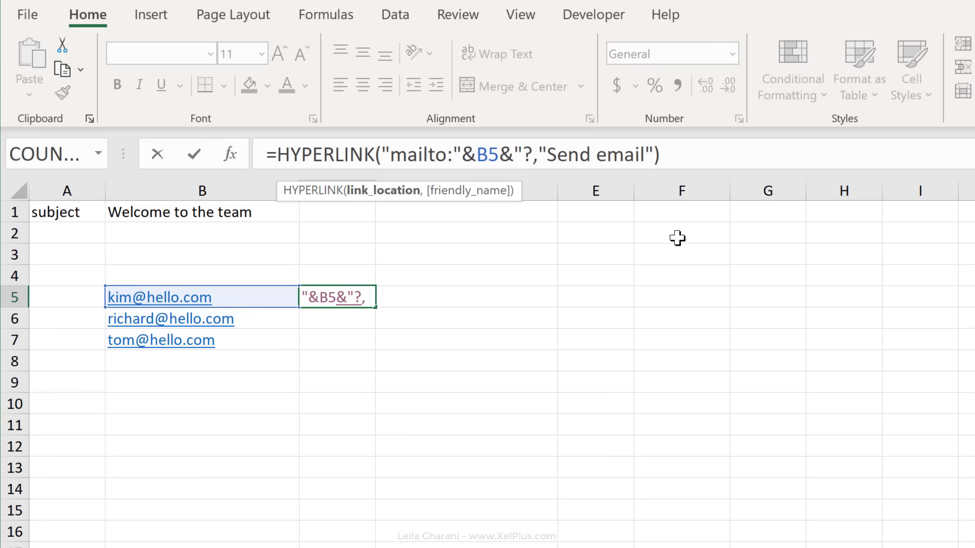
text(subj)
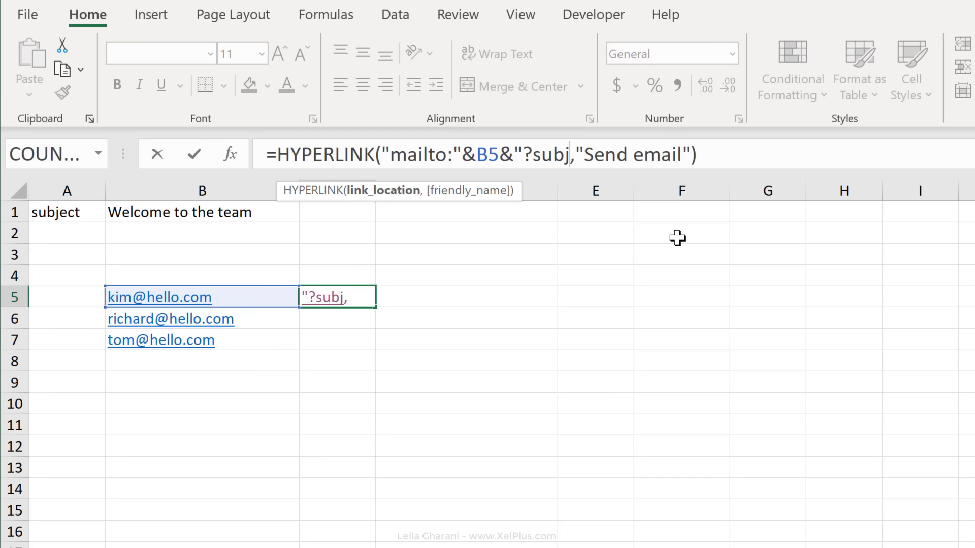
text(ect)
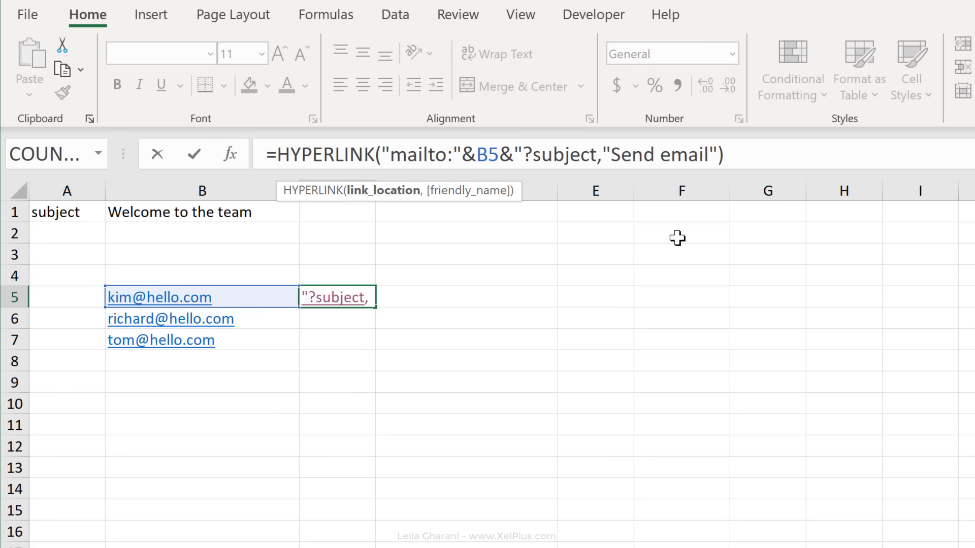
text(=")
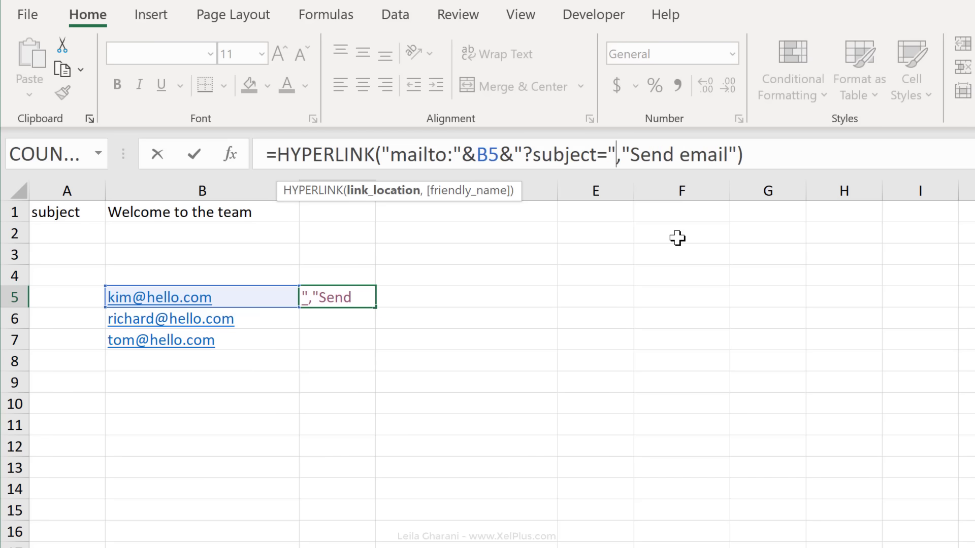
text(&)
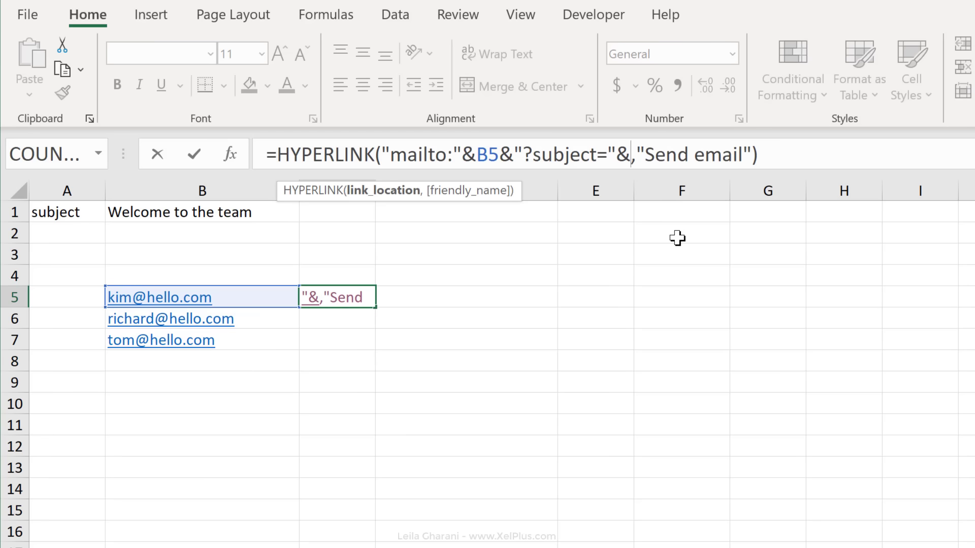
click(201, 212)
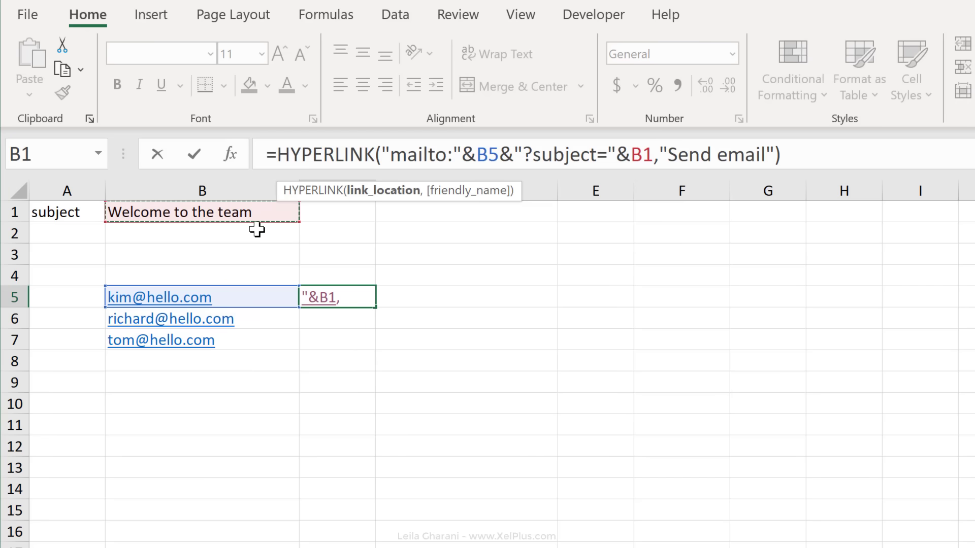
key(f4)
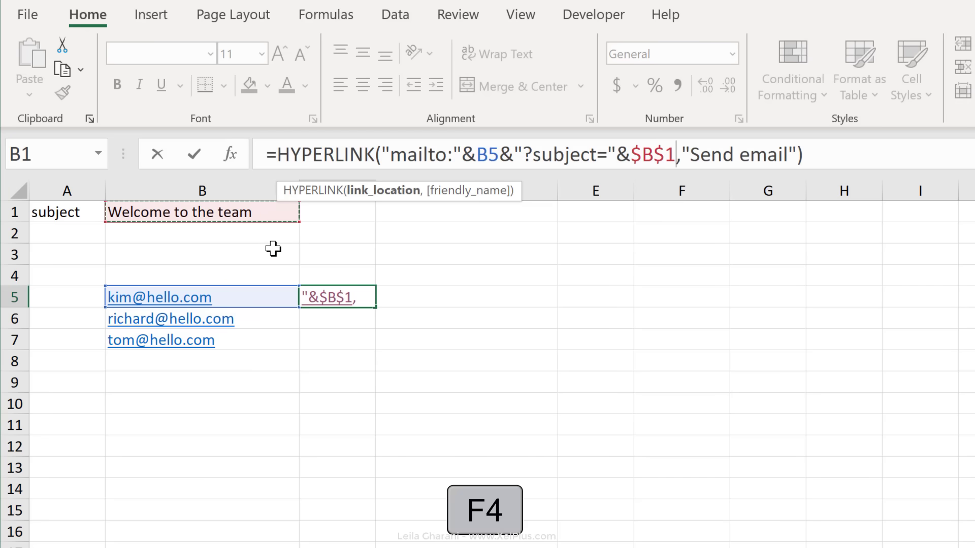
key(Enter)
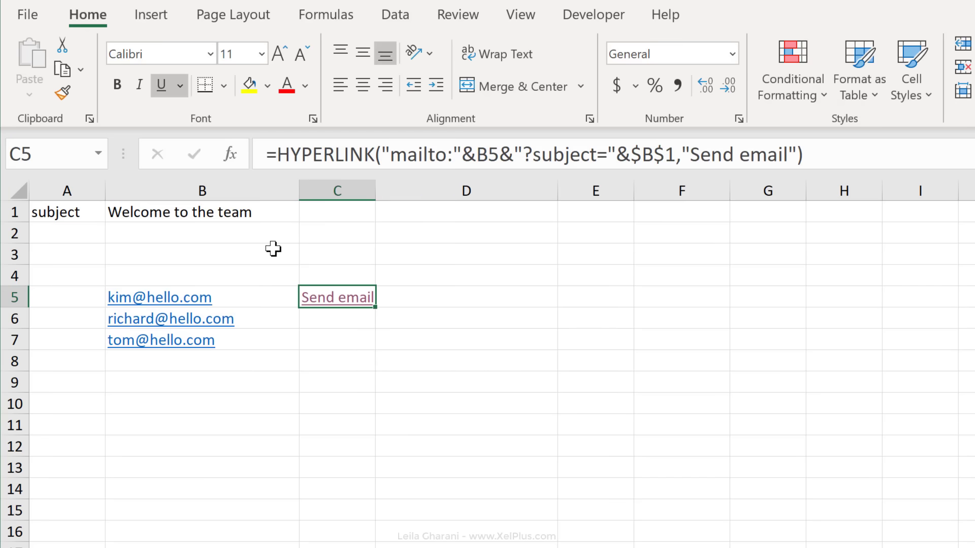
Step: Test the link, seeing an Outlook draft titled 'Welcome to the team', and close it
click(337, 297)
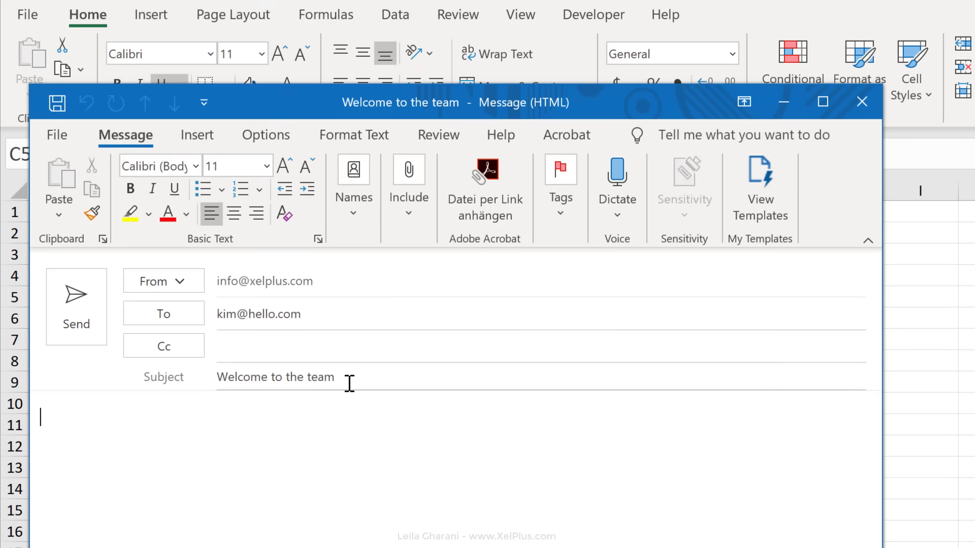
click(862, 102)
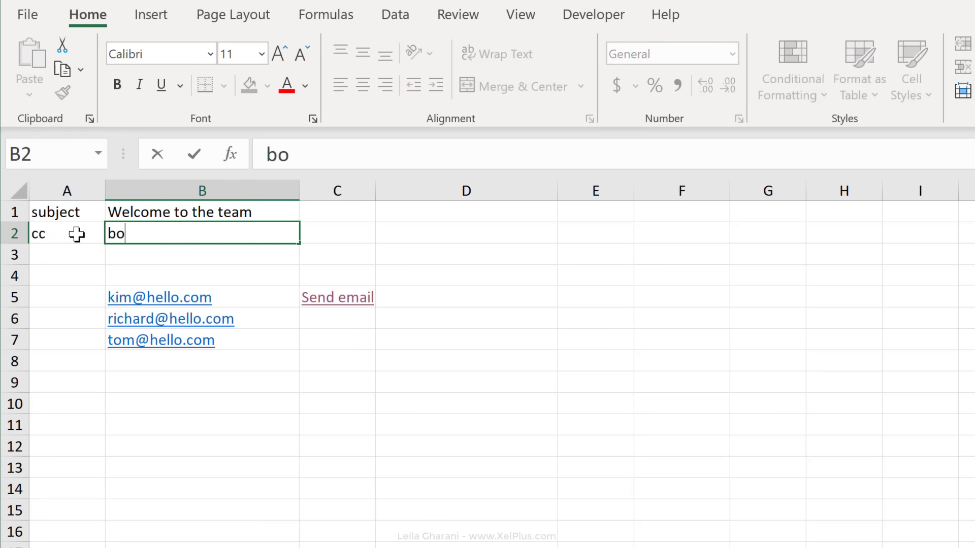
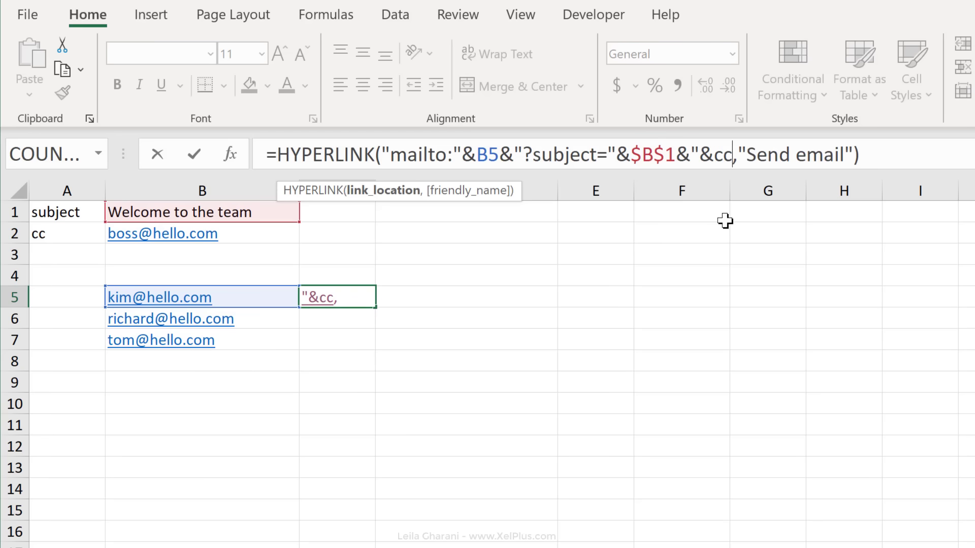
text(="&)
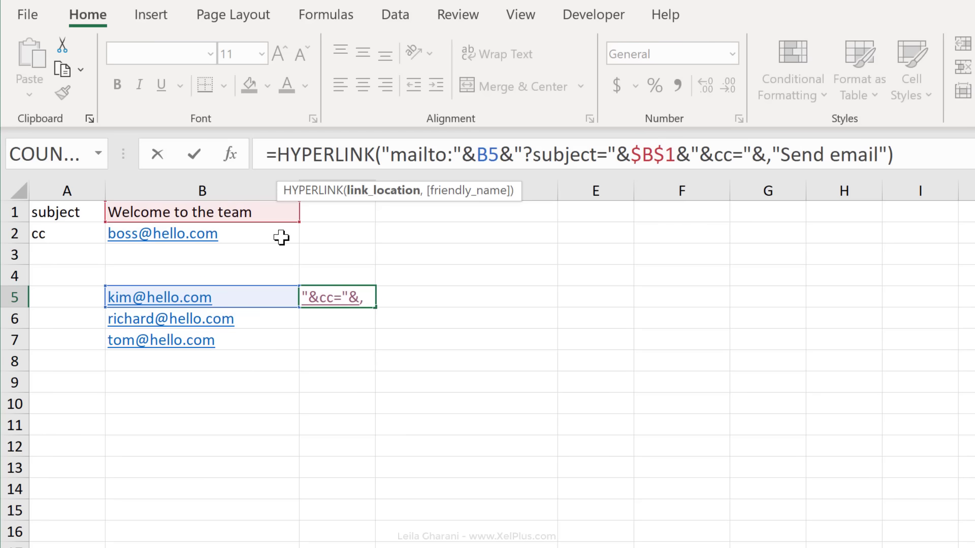
click(163, 234)
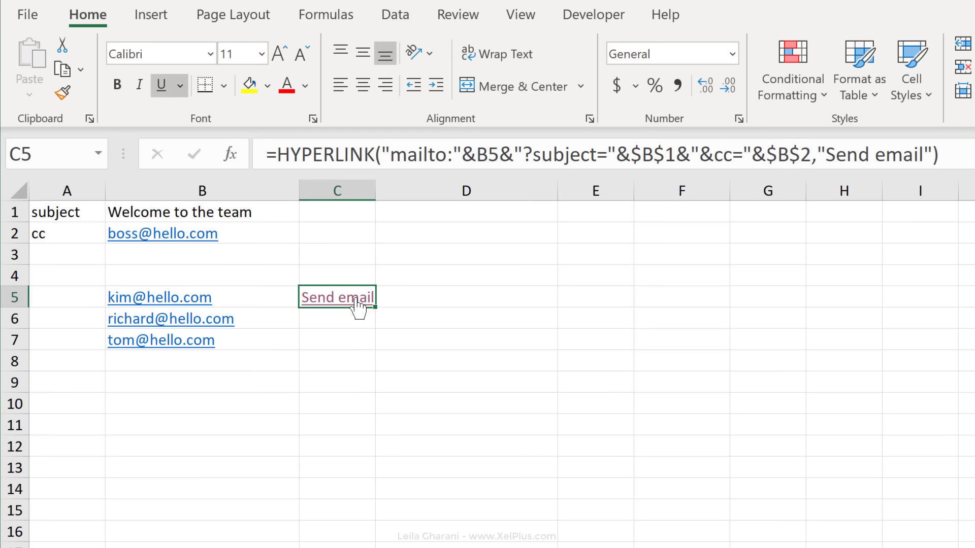
click(337, 297)
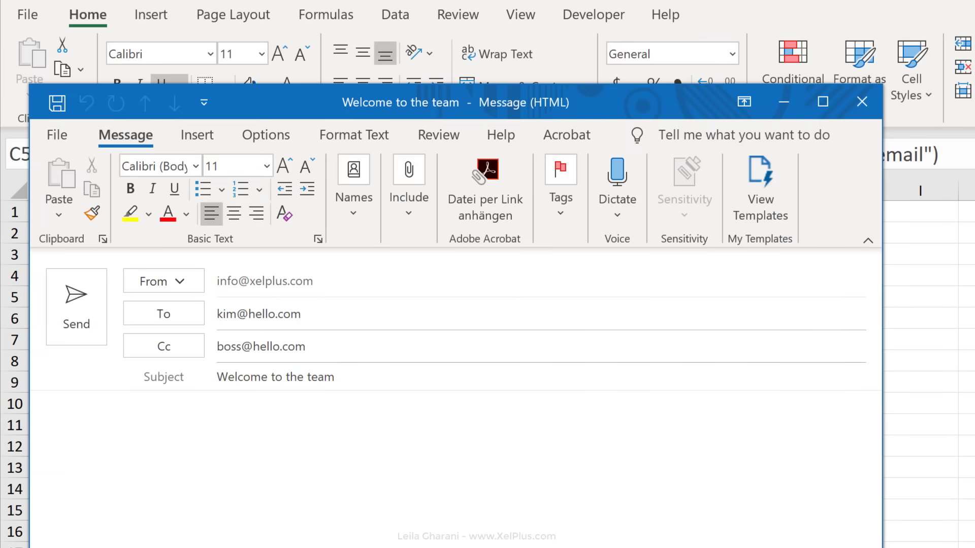
click(862, 102)
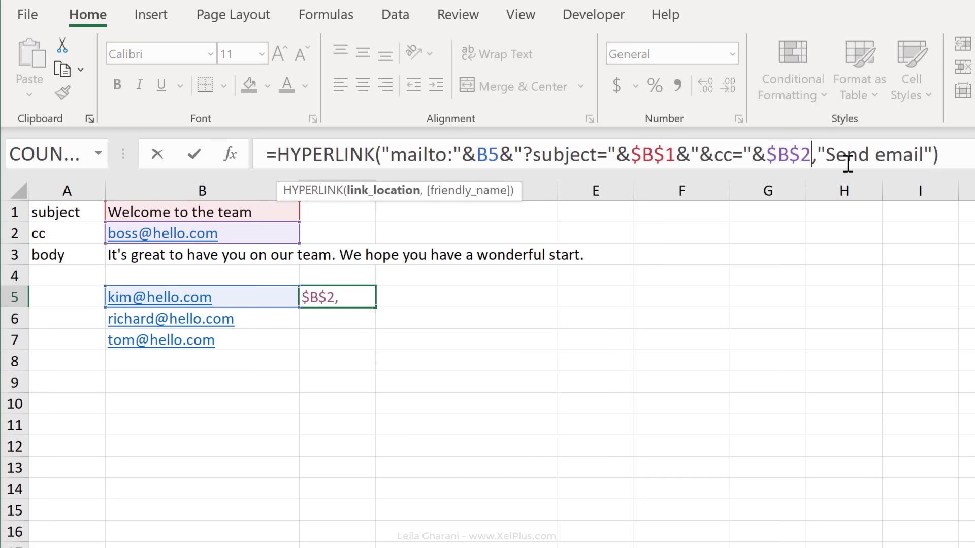
Step: Append &"&body="&$B$3 to C5's formula so the message body comes from B3
text(&)
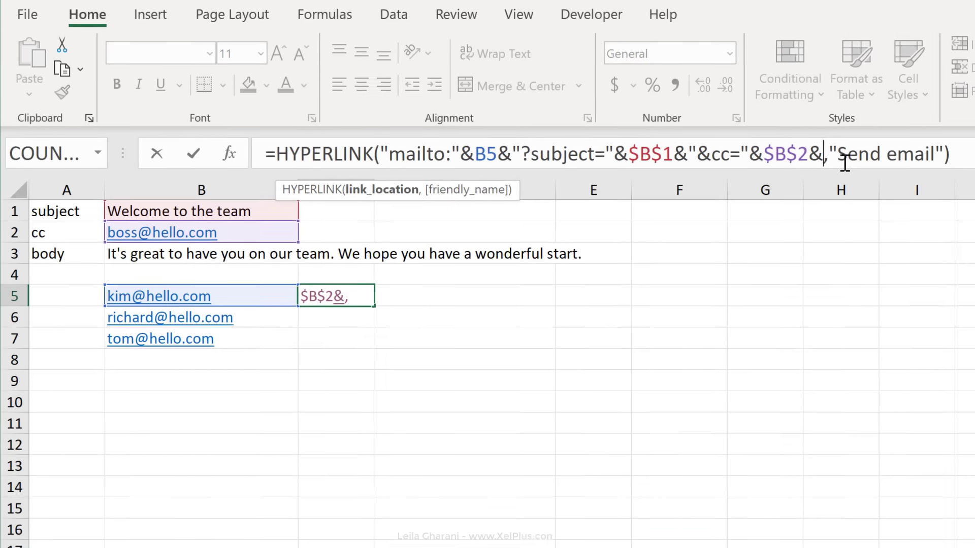
text(body)
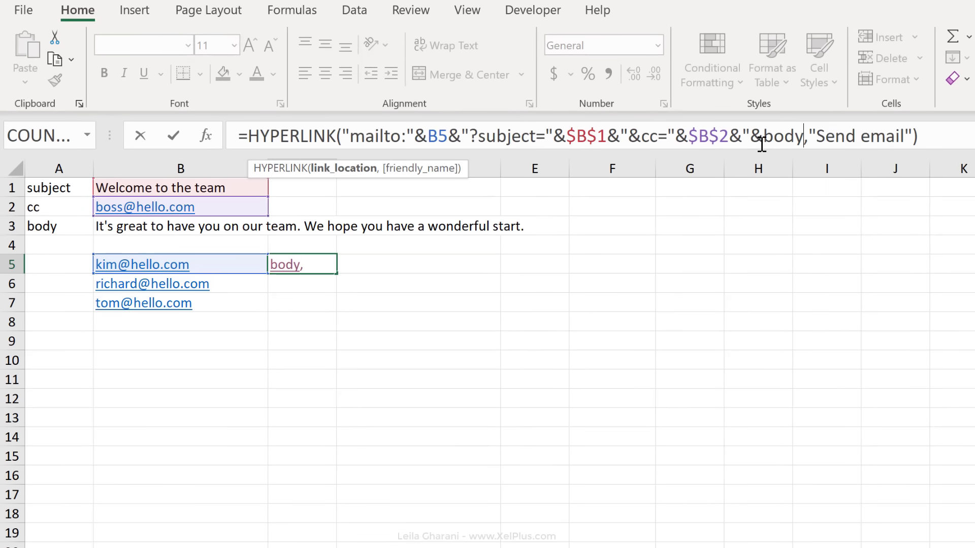
text(=")
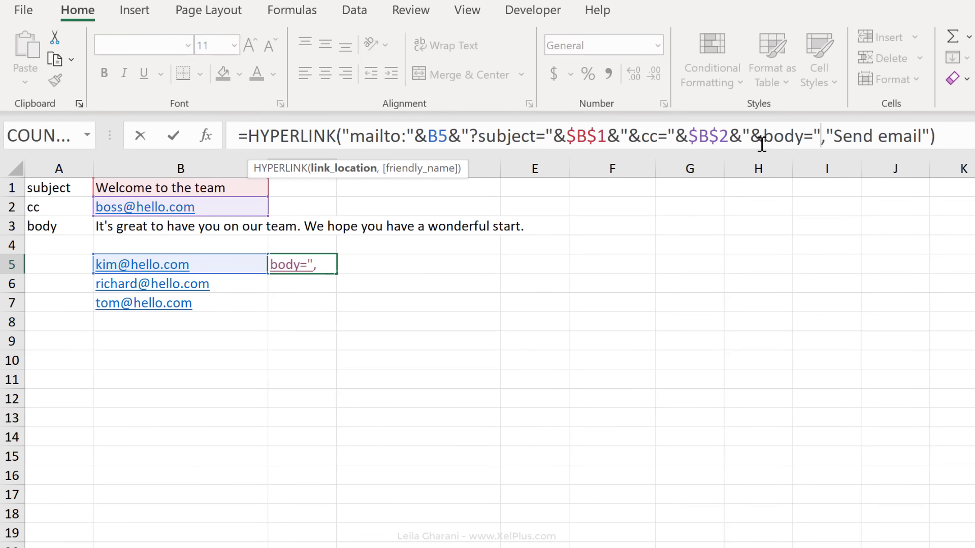
text(&)
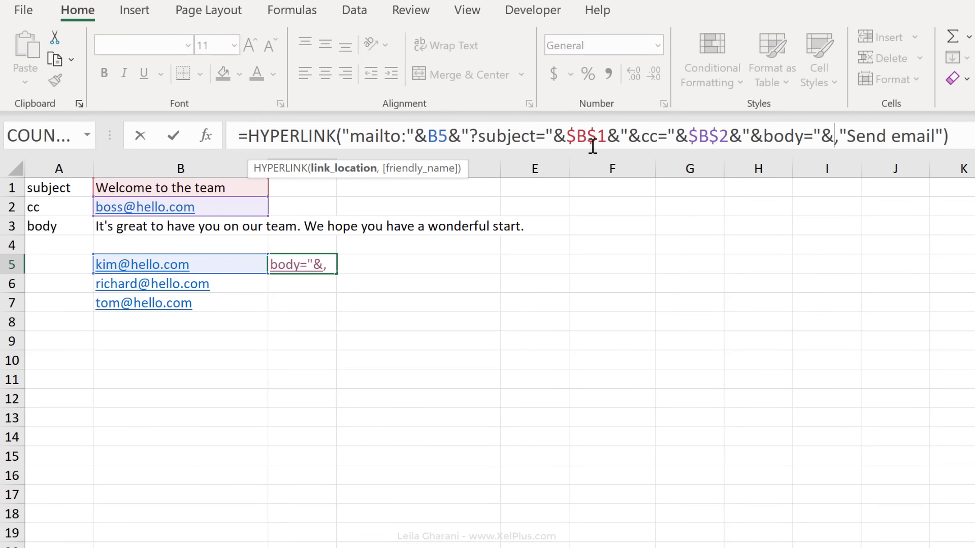
click(181, 225)
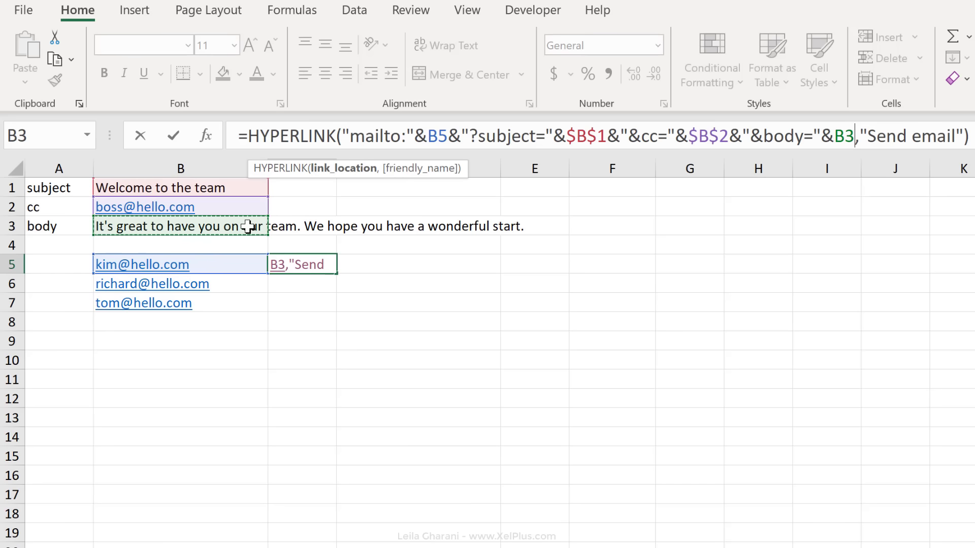
key(f4)
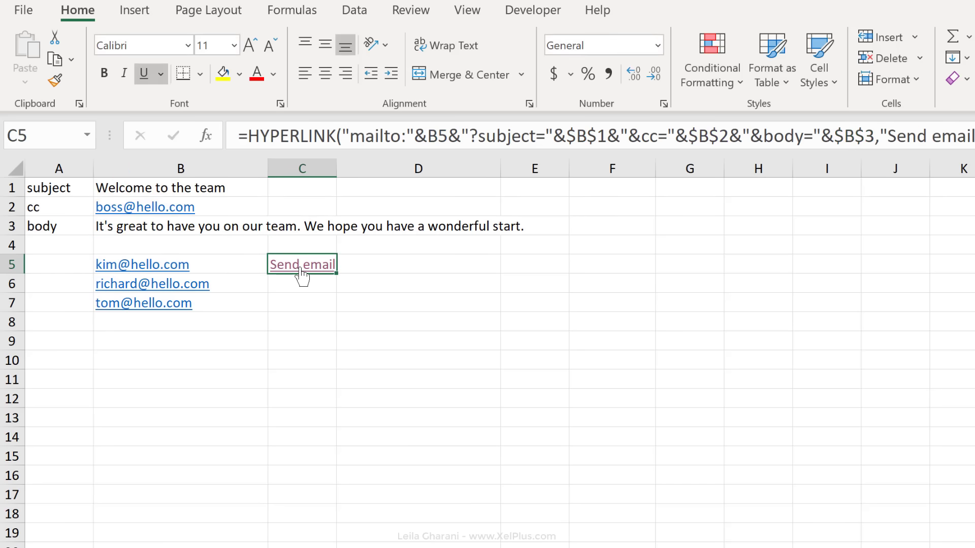
Step: Open a test email from C5 to check the welcome body, then close it
click(301, 264)
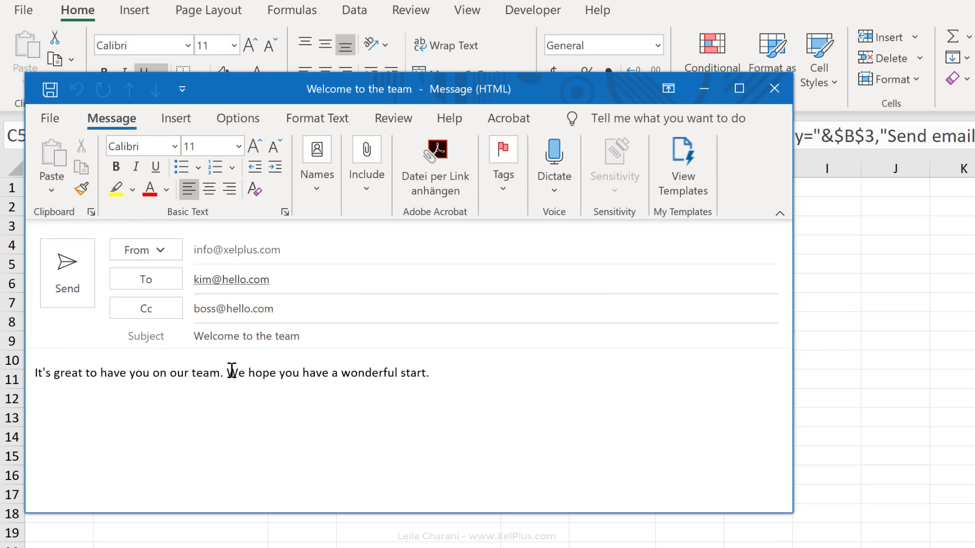
mouse_move(774, 88)
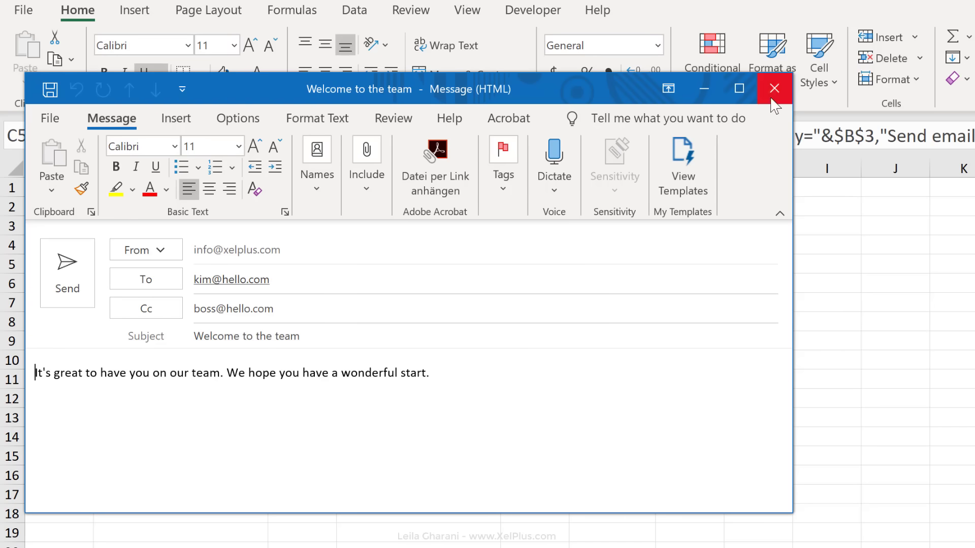
click(774, 89)
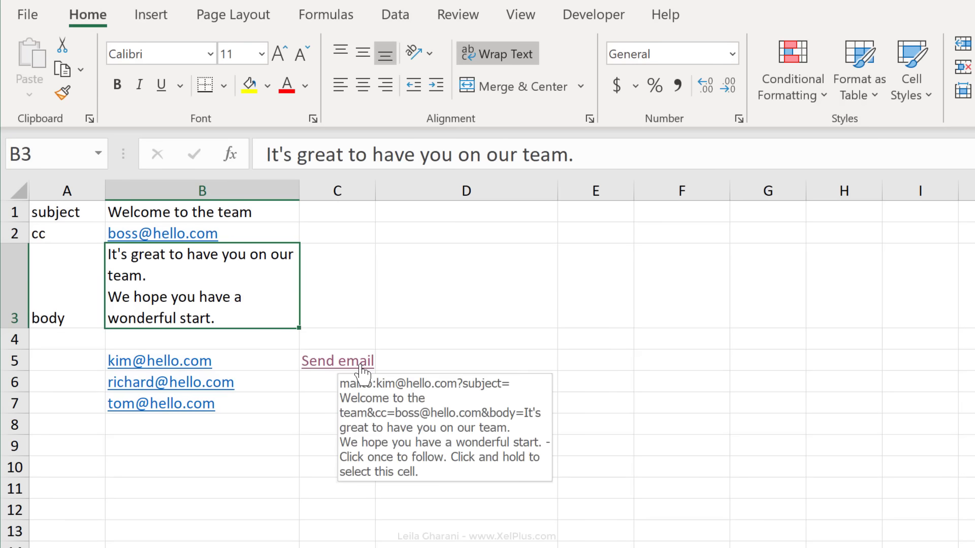
Step: Replace B3's typed line break with the %0A code before 'We hope' and confirm
click(337, 360)
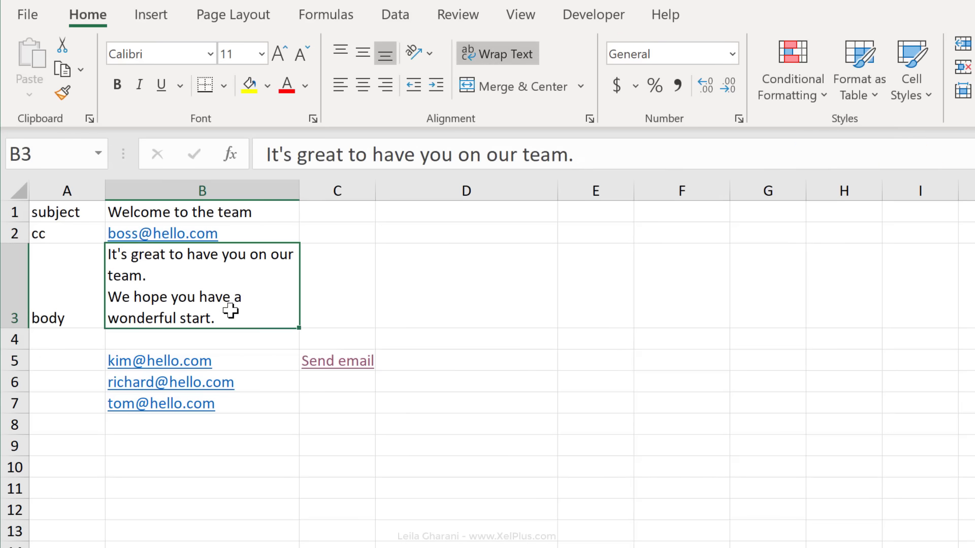
mouse_move(242, 168)
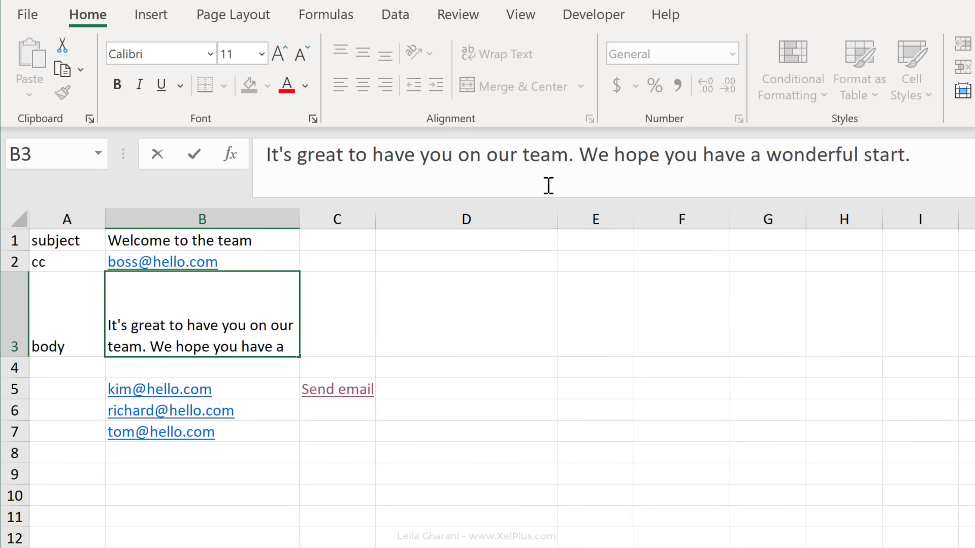
text(%0A)
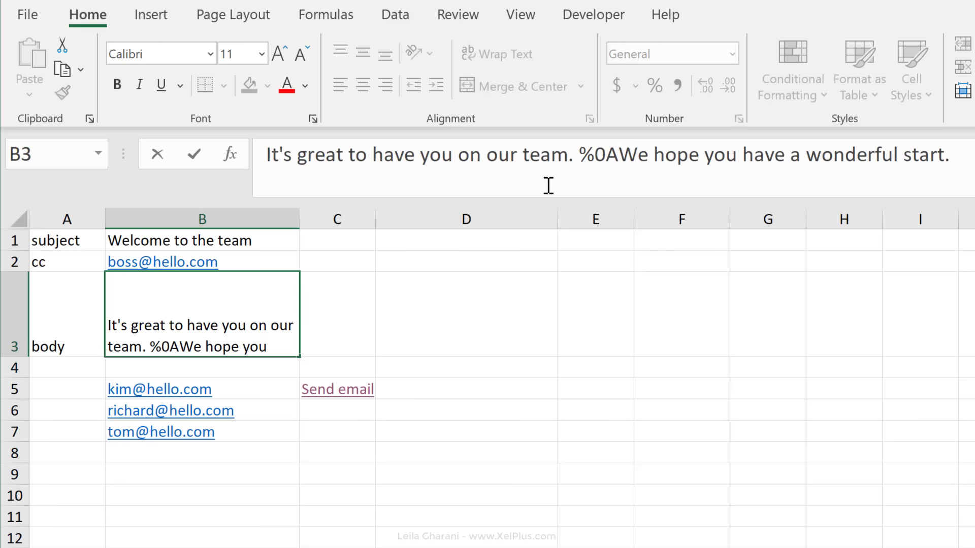
click(496, 53)
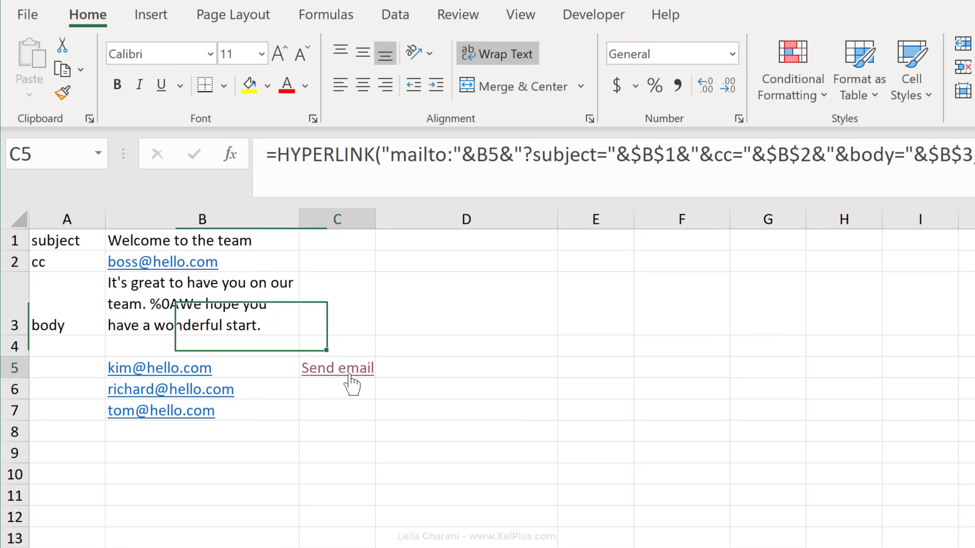
Step: Launch a test Outlook email from C5, confirm the two-line body, and discard it unsaved
click(337, 367)
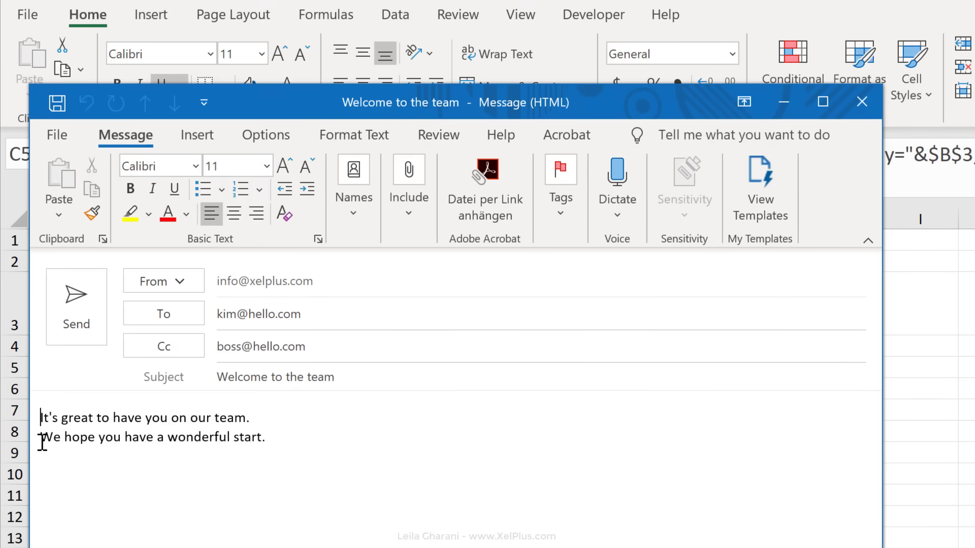
mouse_move(644, 428)
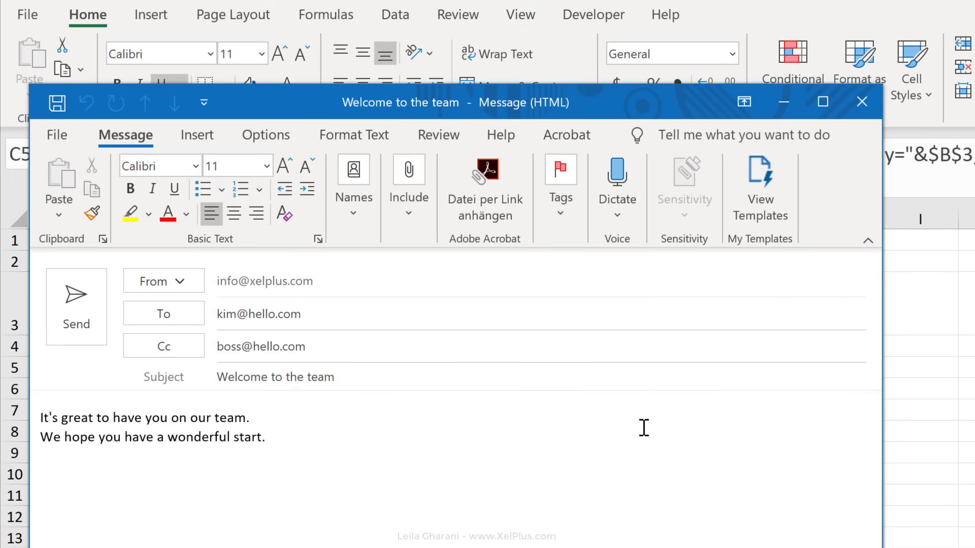
click(862, 102)
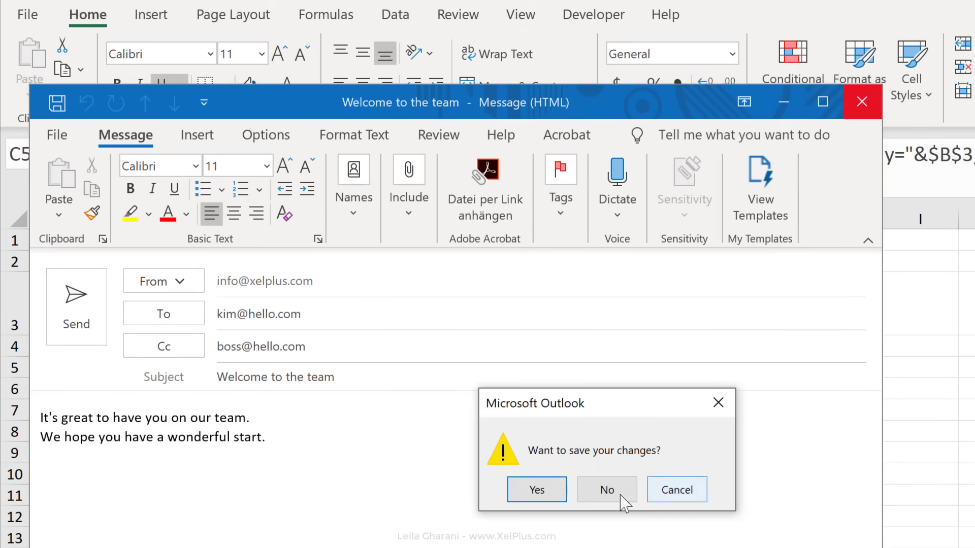
click(607, 489)
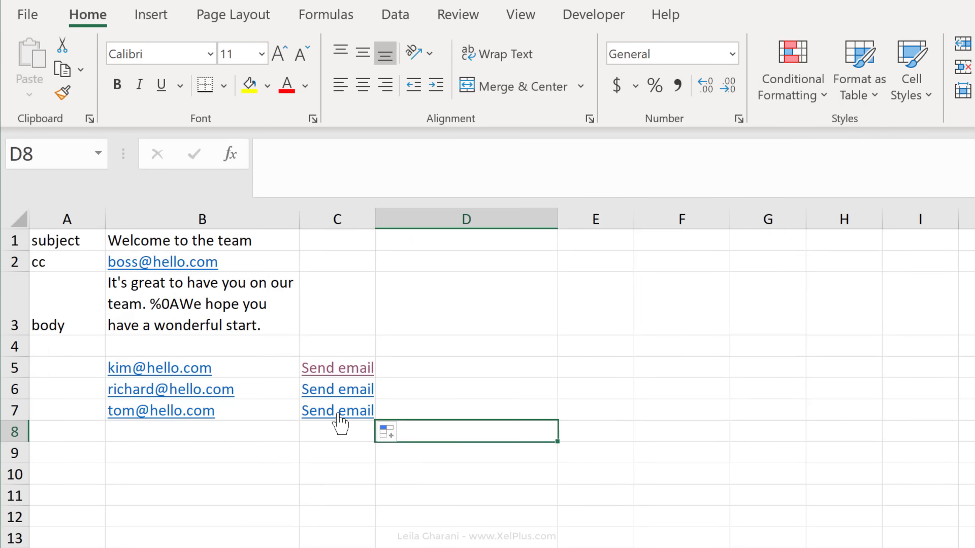
click(338, 410)
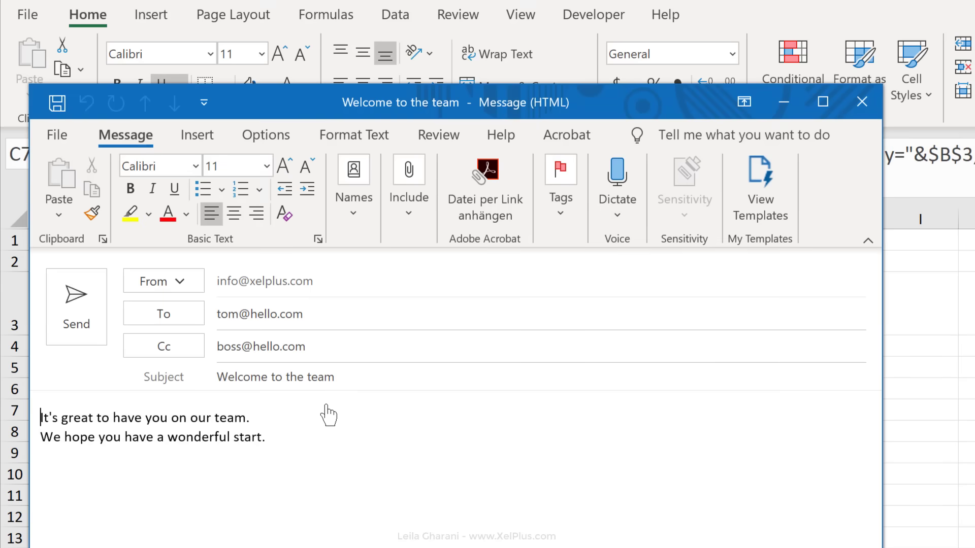
click(862, 102)
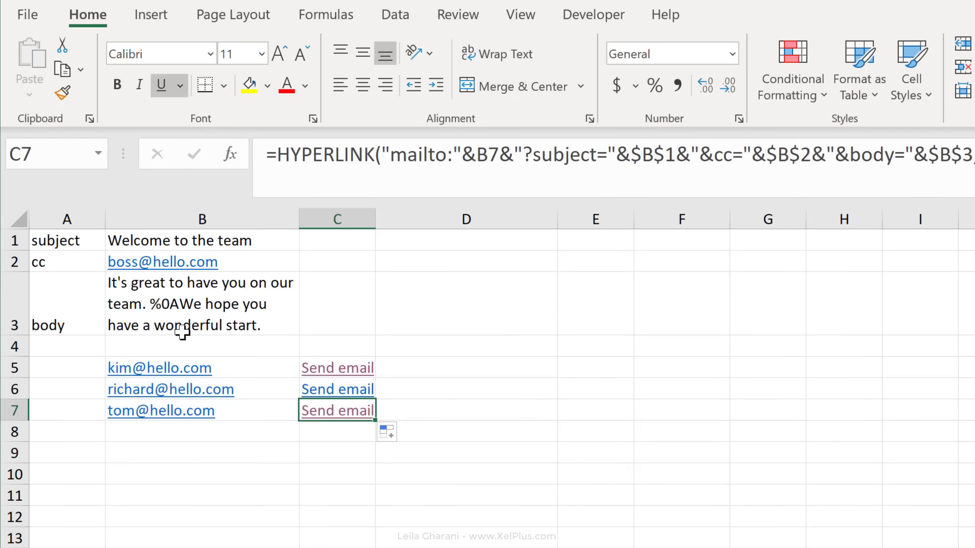
mouse_move(65, 270)
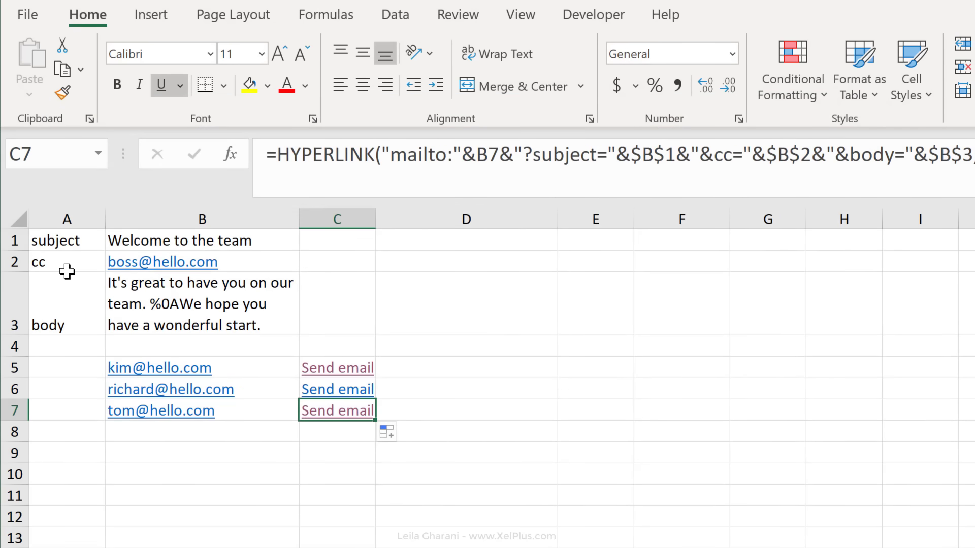
mouse_move(275, 394)
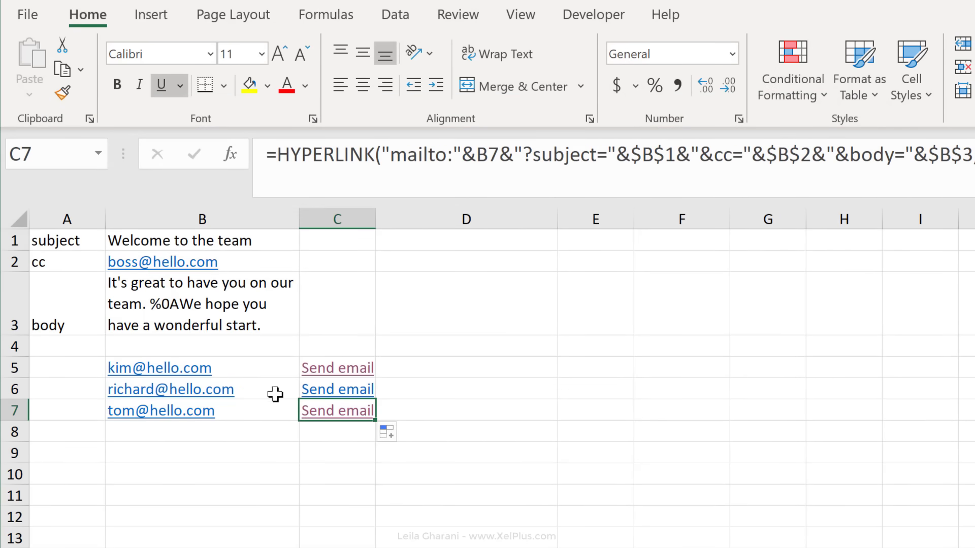
mouse_move(475, 426)
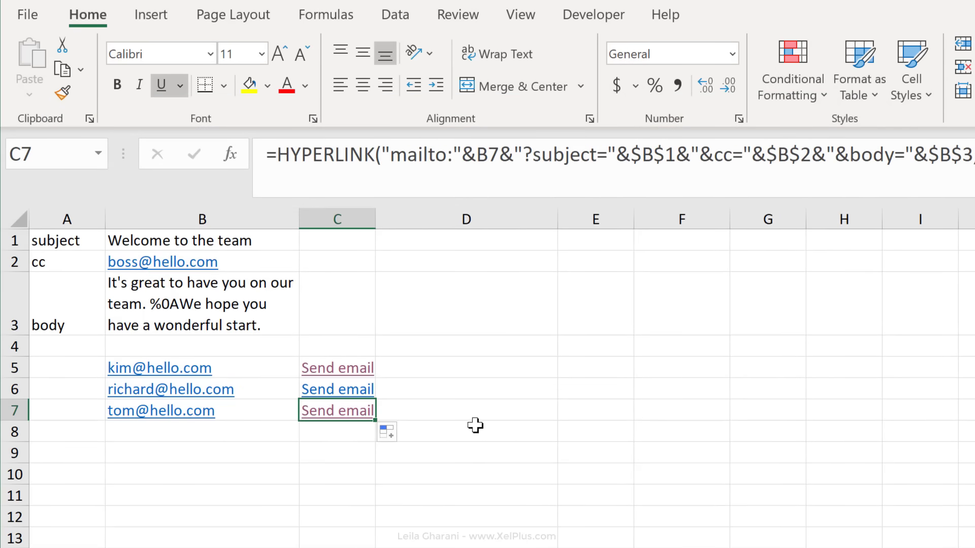